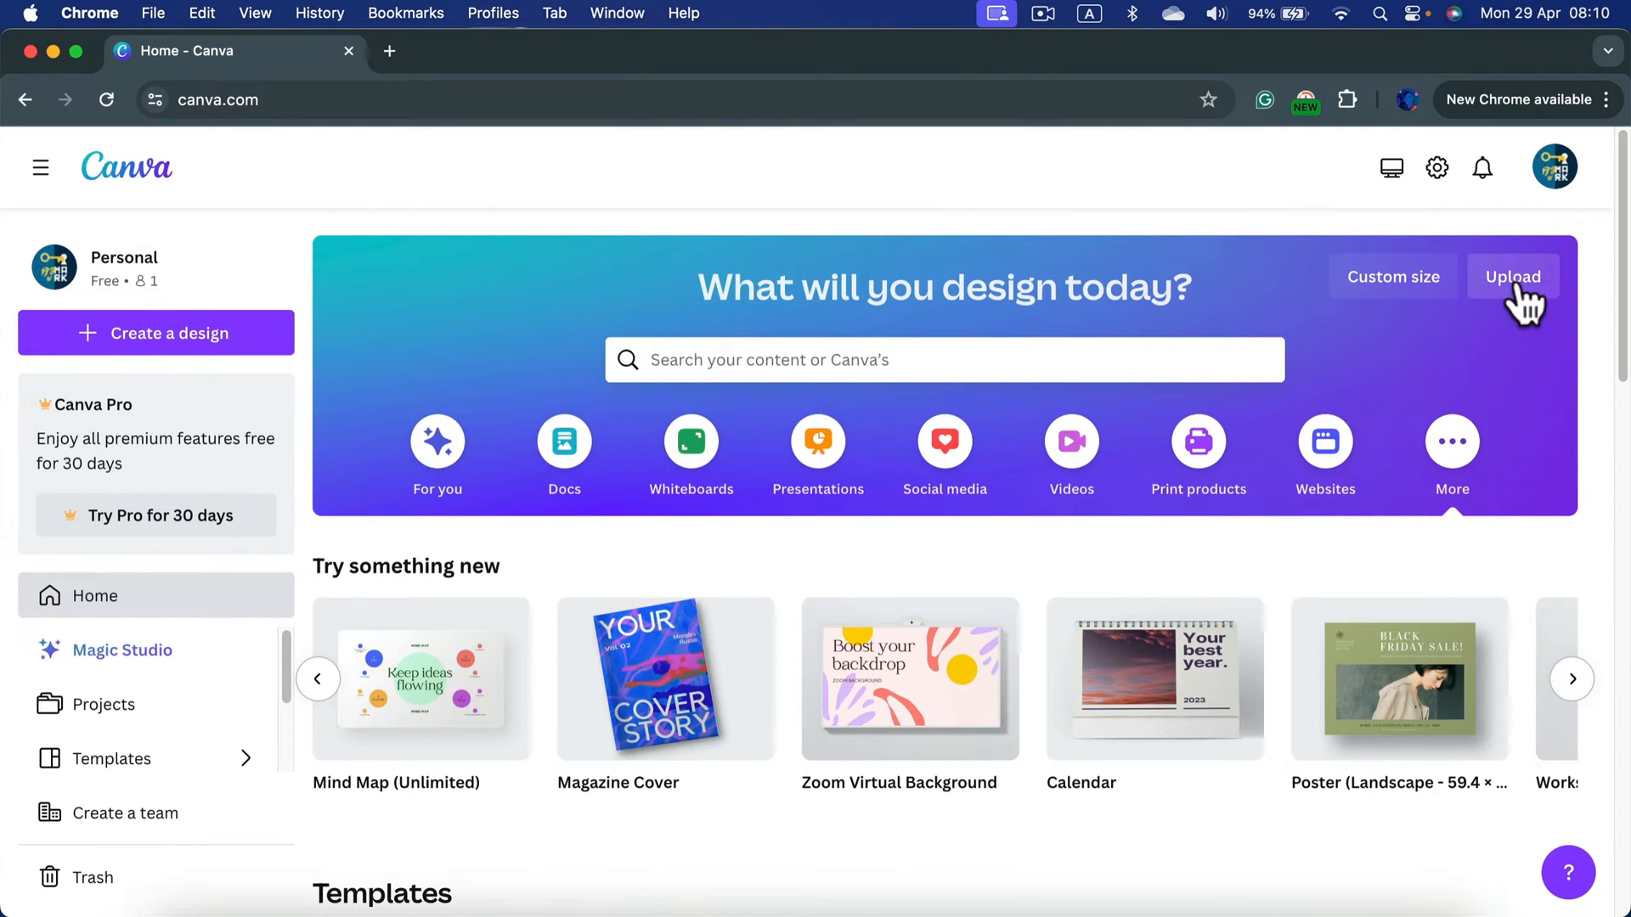
- Upload the photo of the woman from the computer to Canva
{"action": "left_click", "coordinate": [1512, 277]}
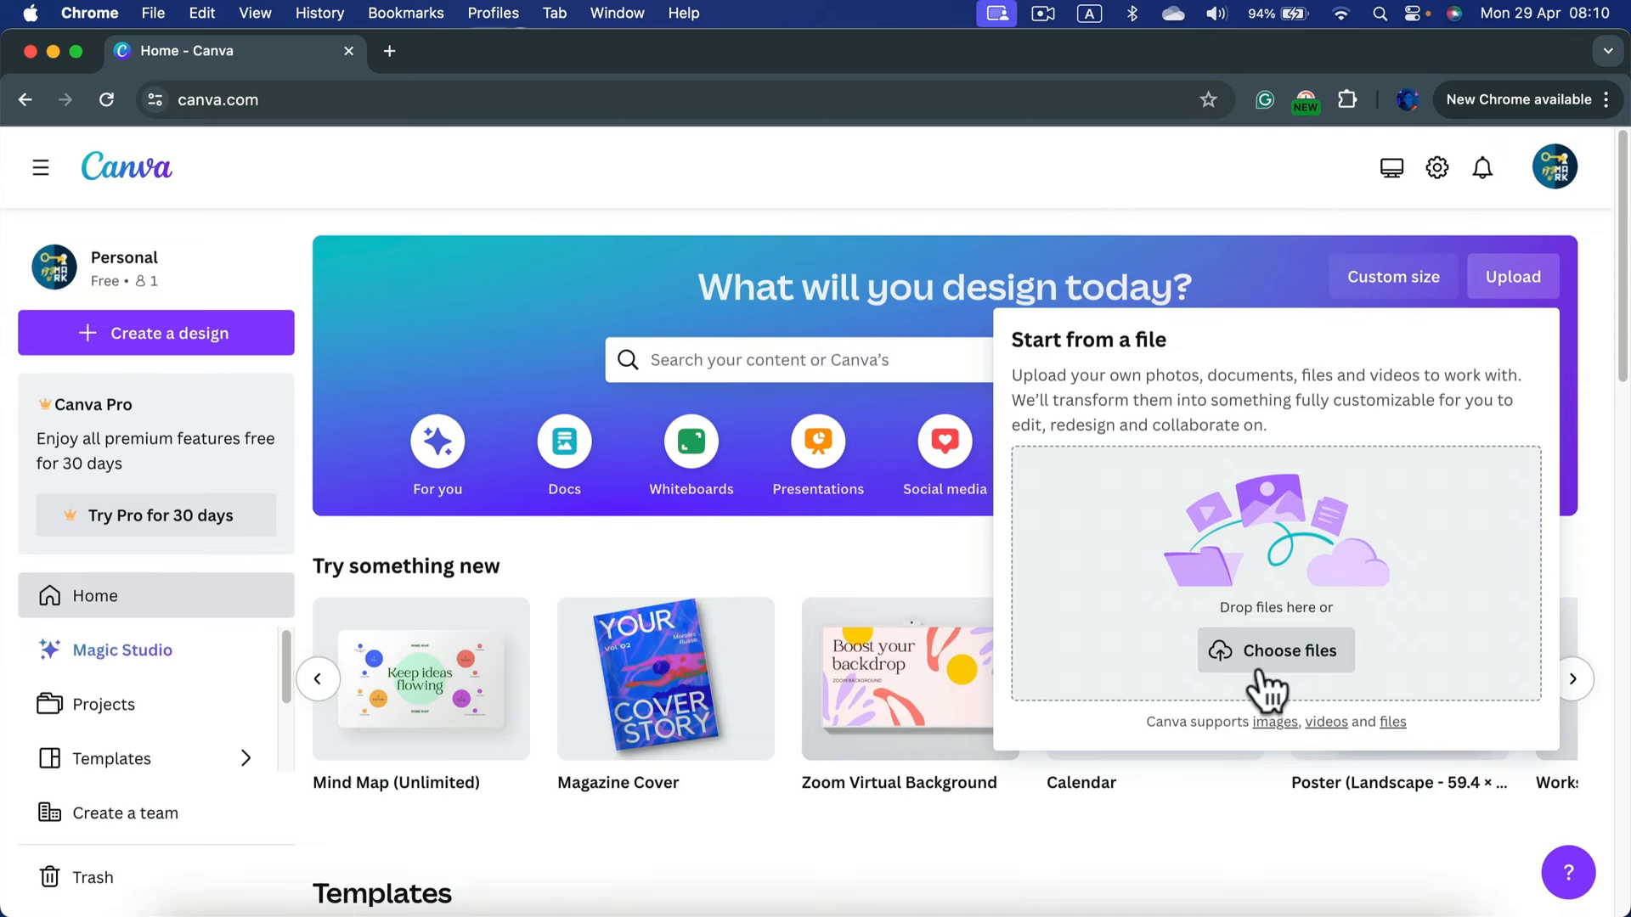
{"action": "left_click", "coordinate": [1275, 649]}
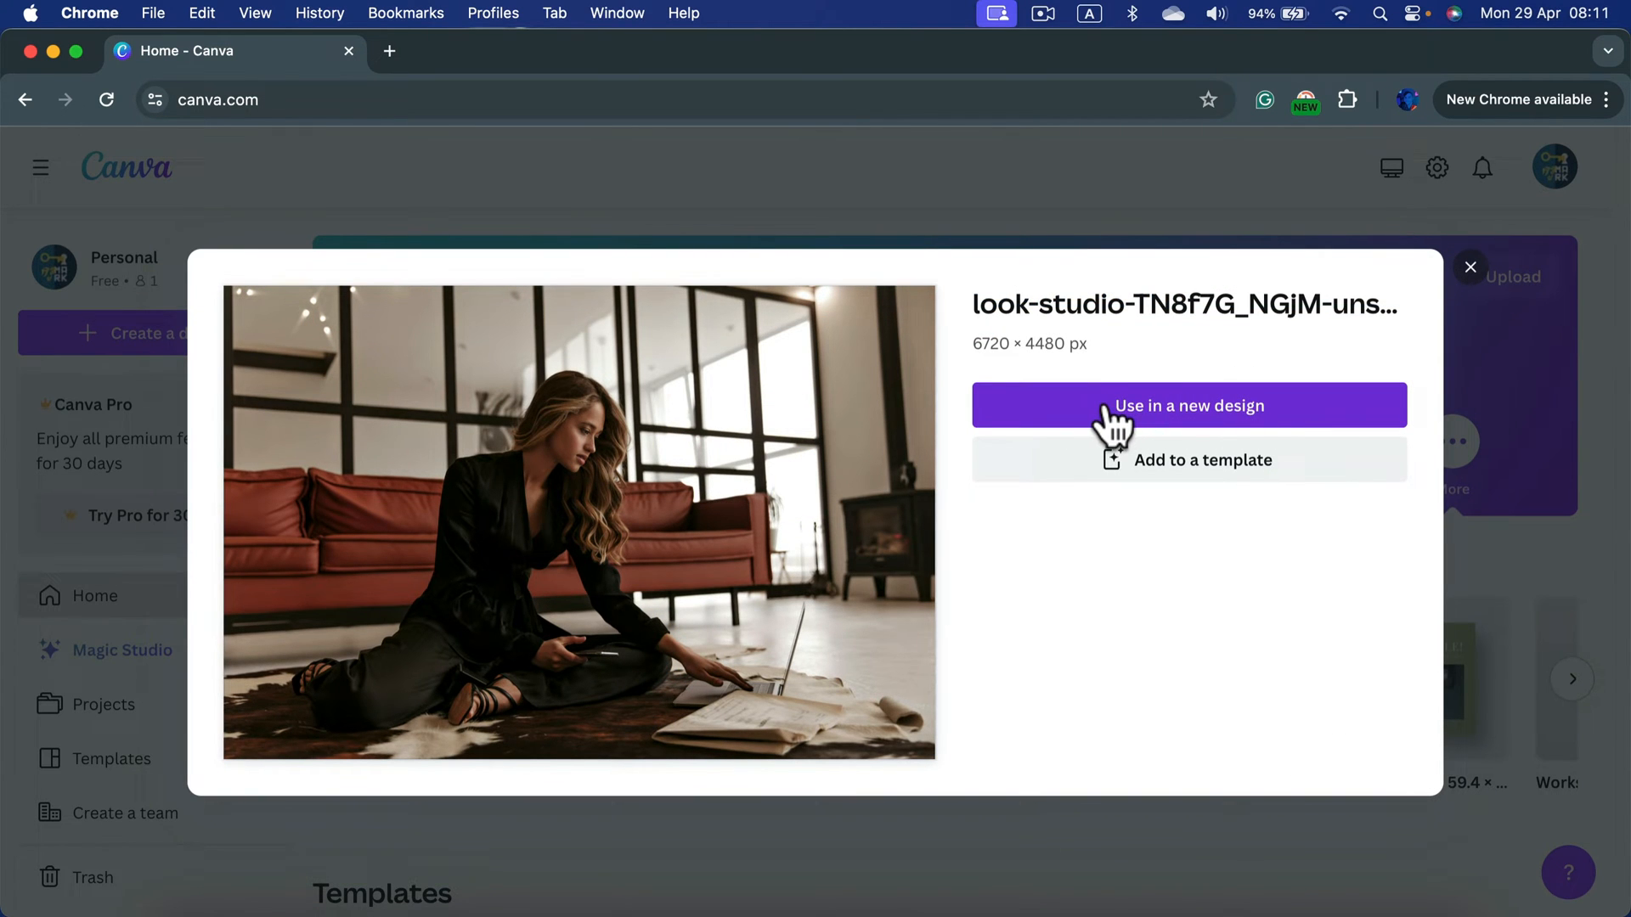
- Create a new design from the photo at 3000 × 2000 px with the aspect ratio unlocked
{"action": "left_click", "coordinate": [1187, 406]}
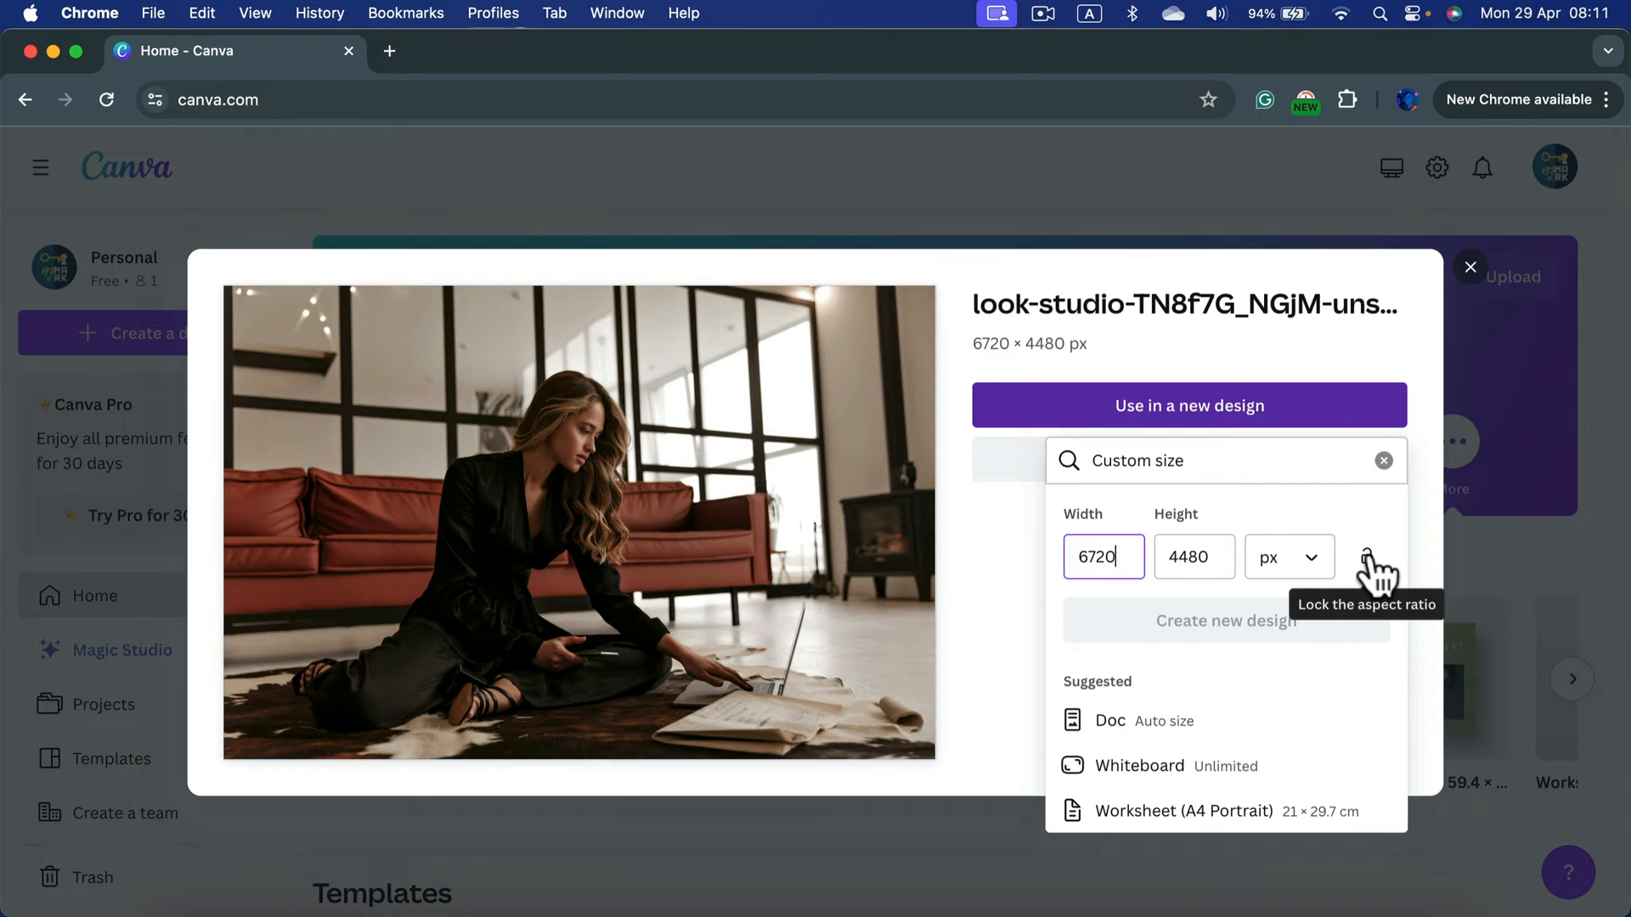
{"action": "left_click", "coordinate": [1367, 557]}
{"action": "type", "text": "3"}
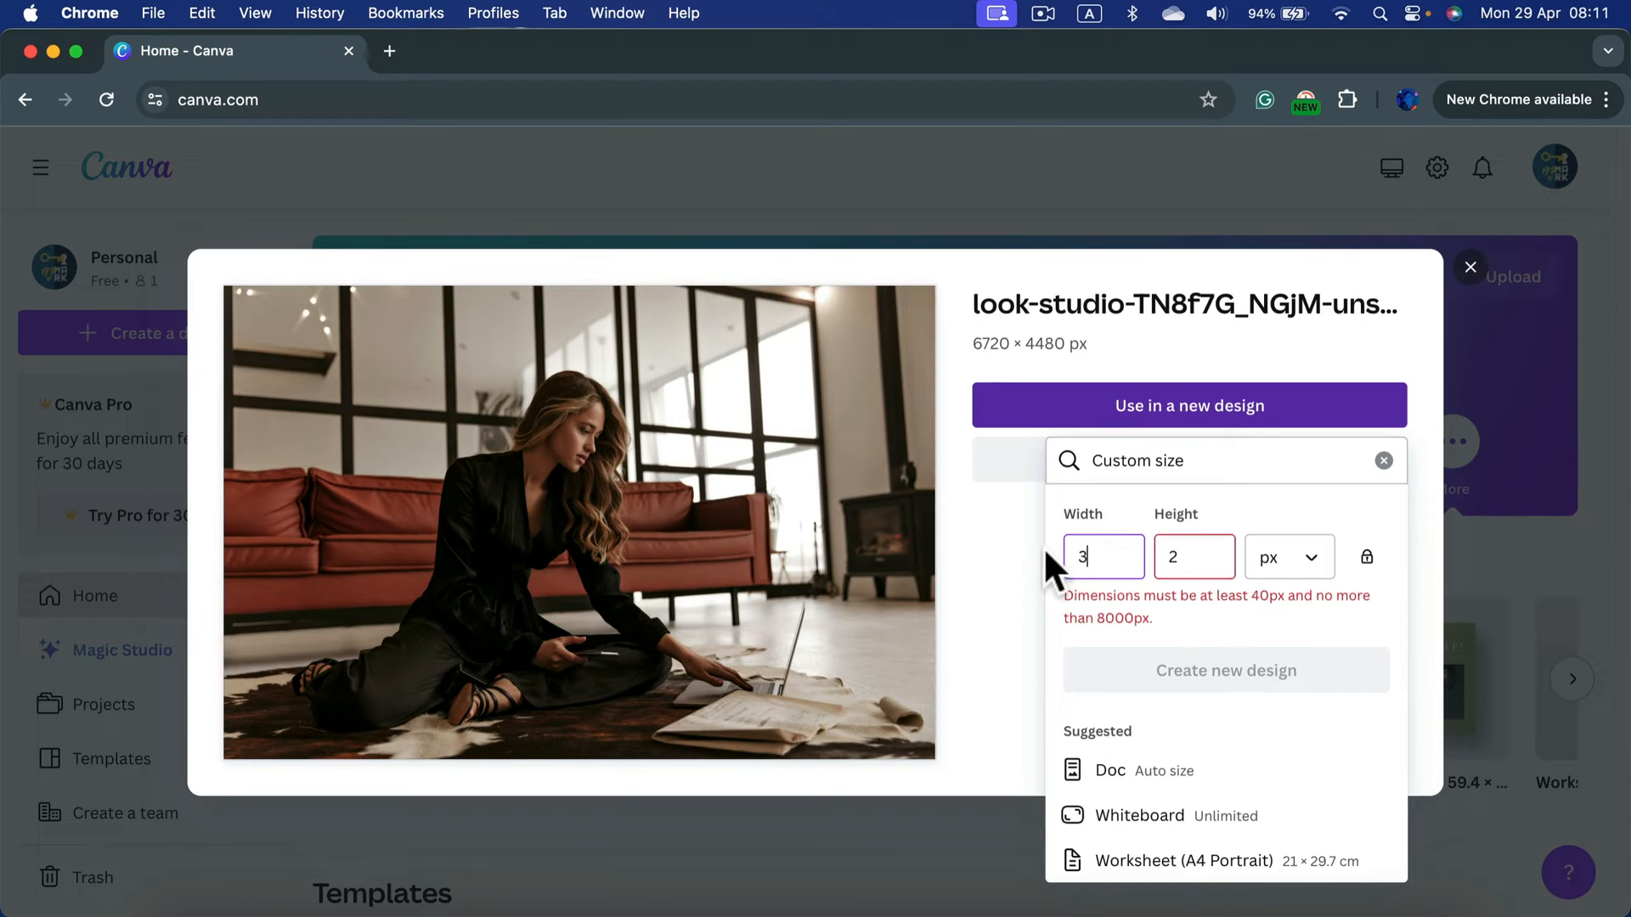
{"action": "type", "text": "000"}
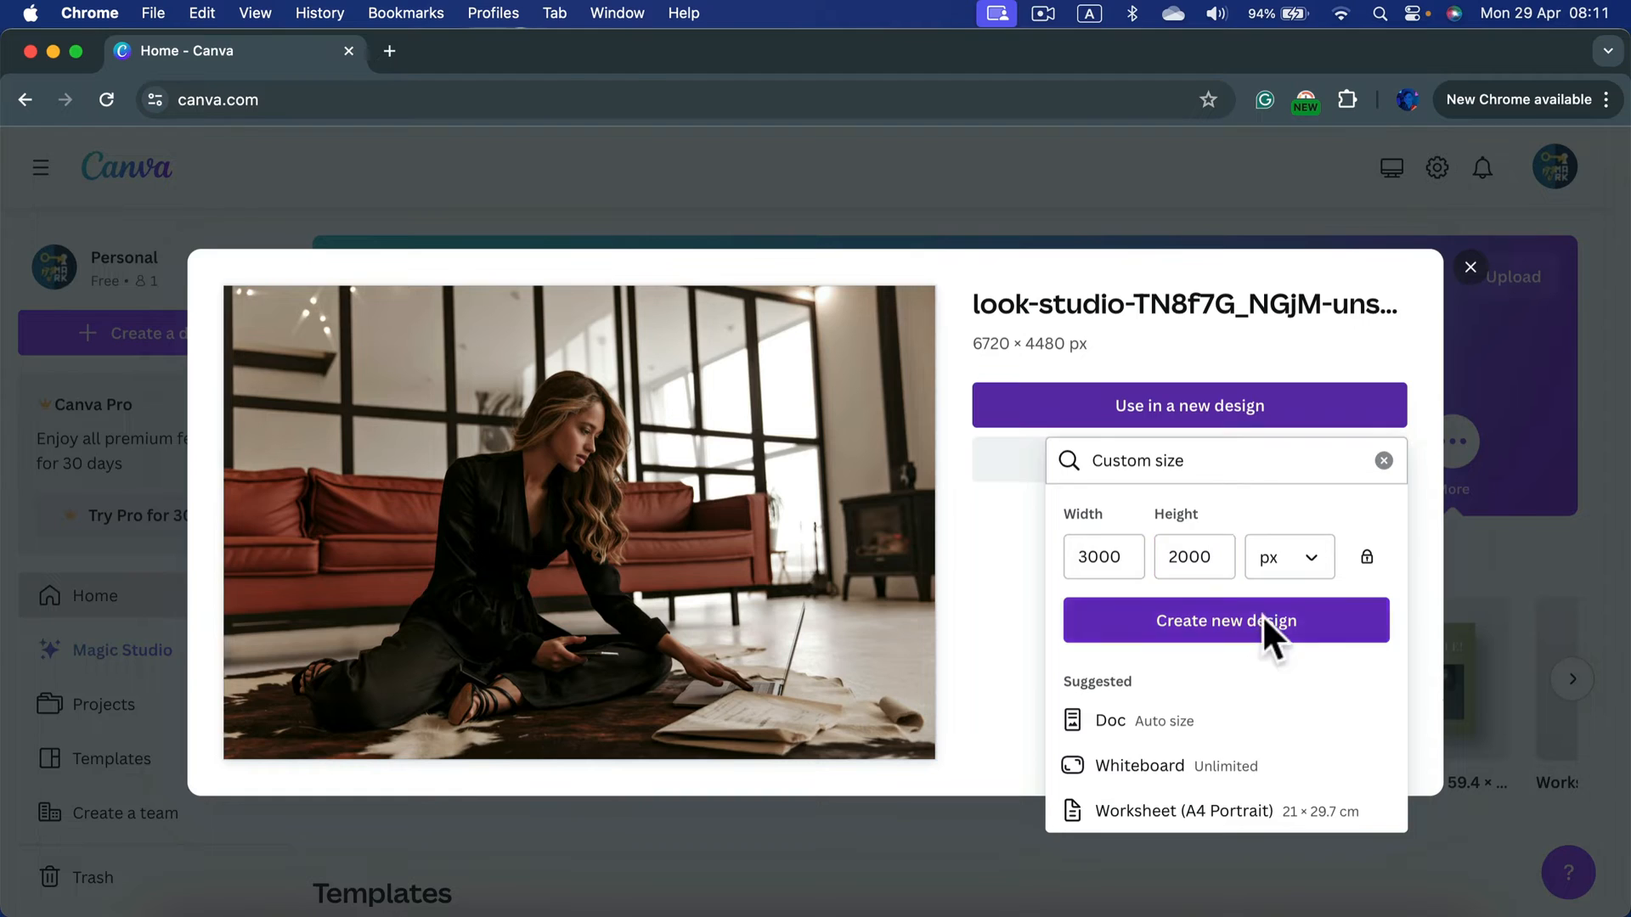
{"action": "left_click", "coordinate": [1225, 621]}
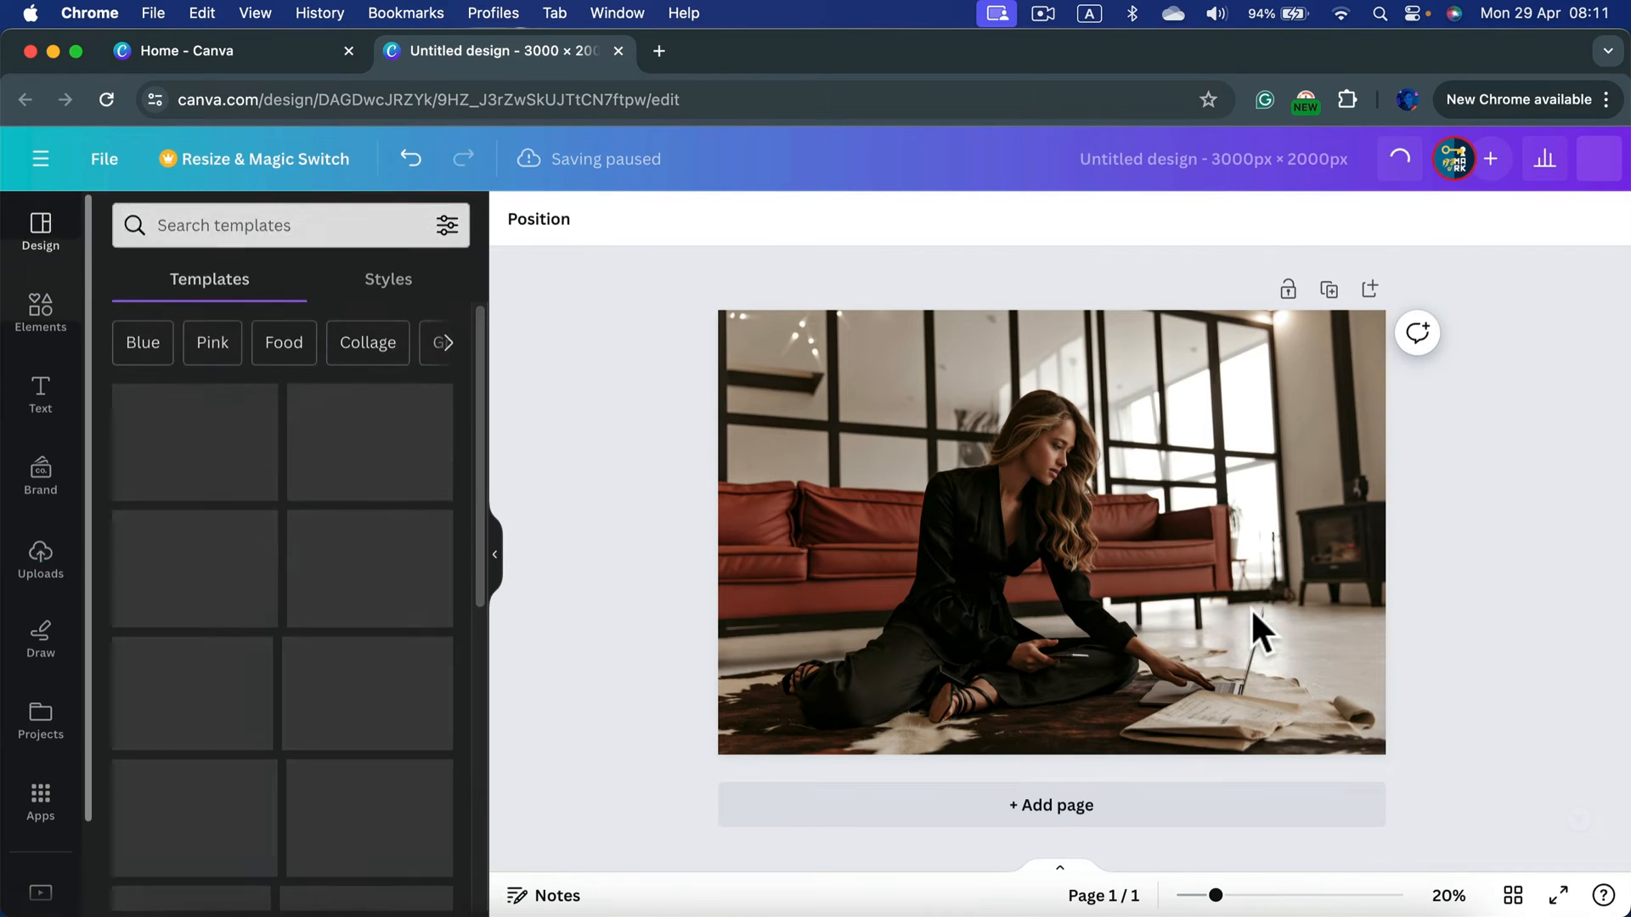
- Select the photo on the page and bring up its editing options down to the Effects section
{"action": "left_click", "coordinate": [39, 551]}
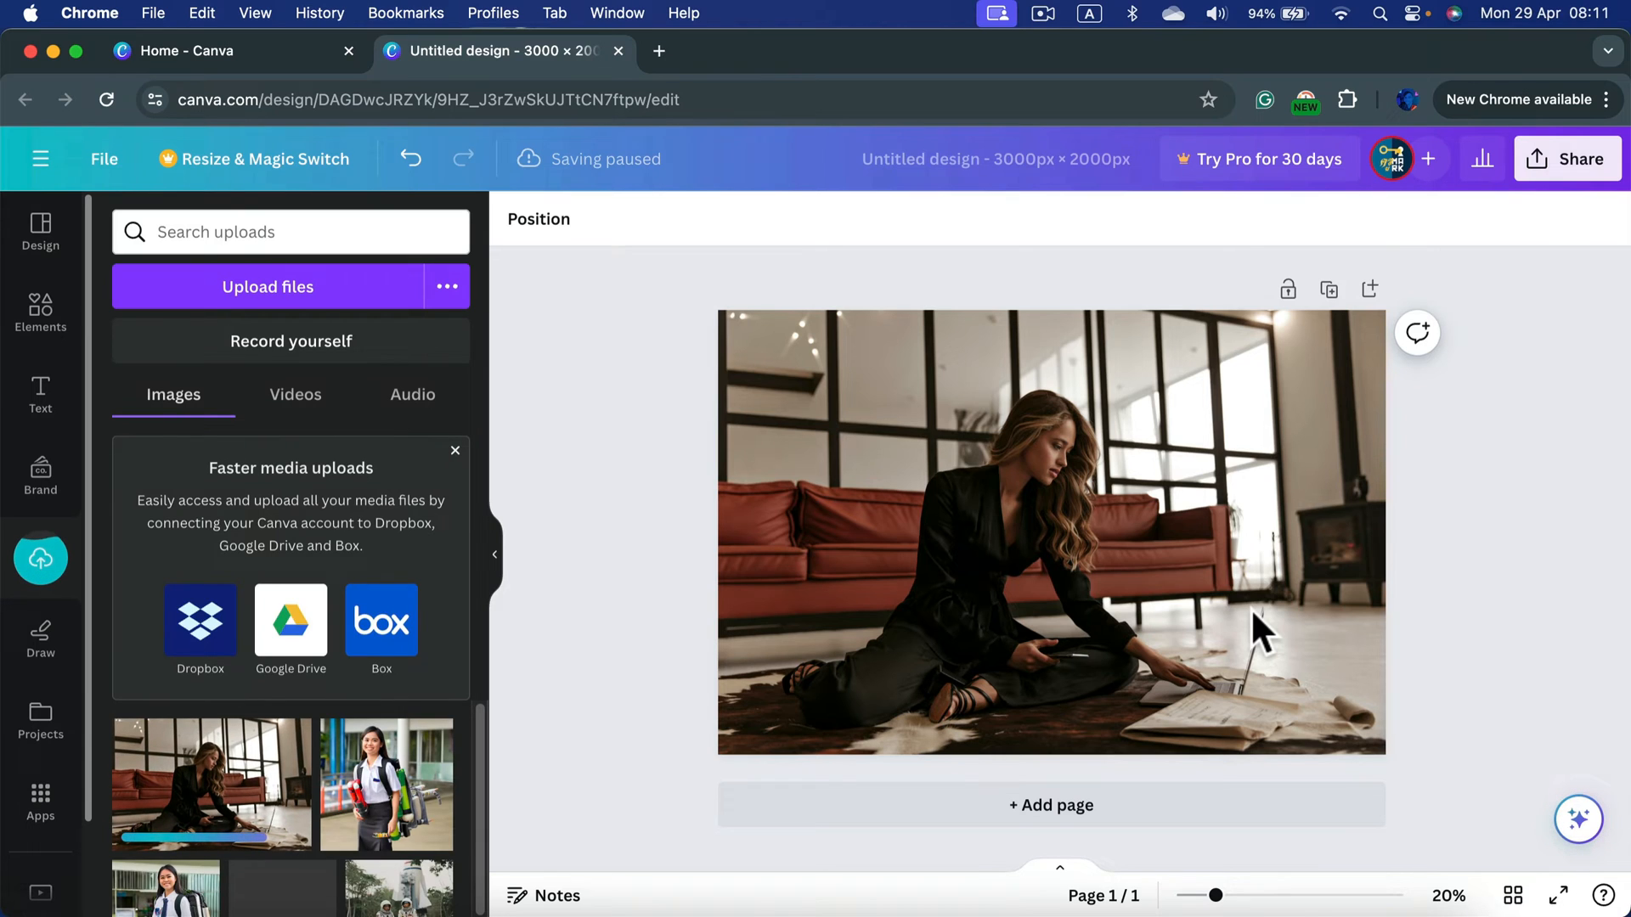
{"action": "mouse_move", "coordinate": [1487, 484]}
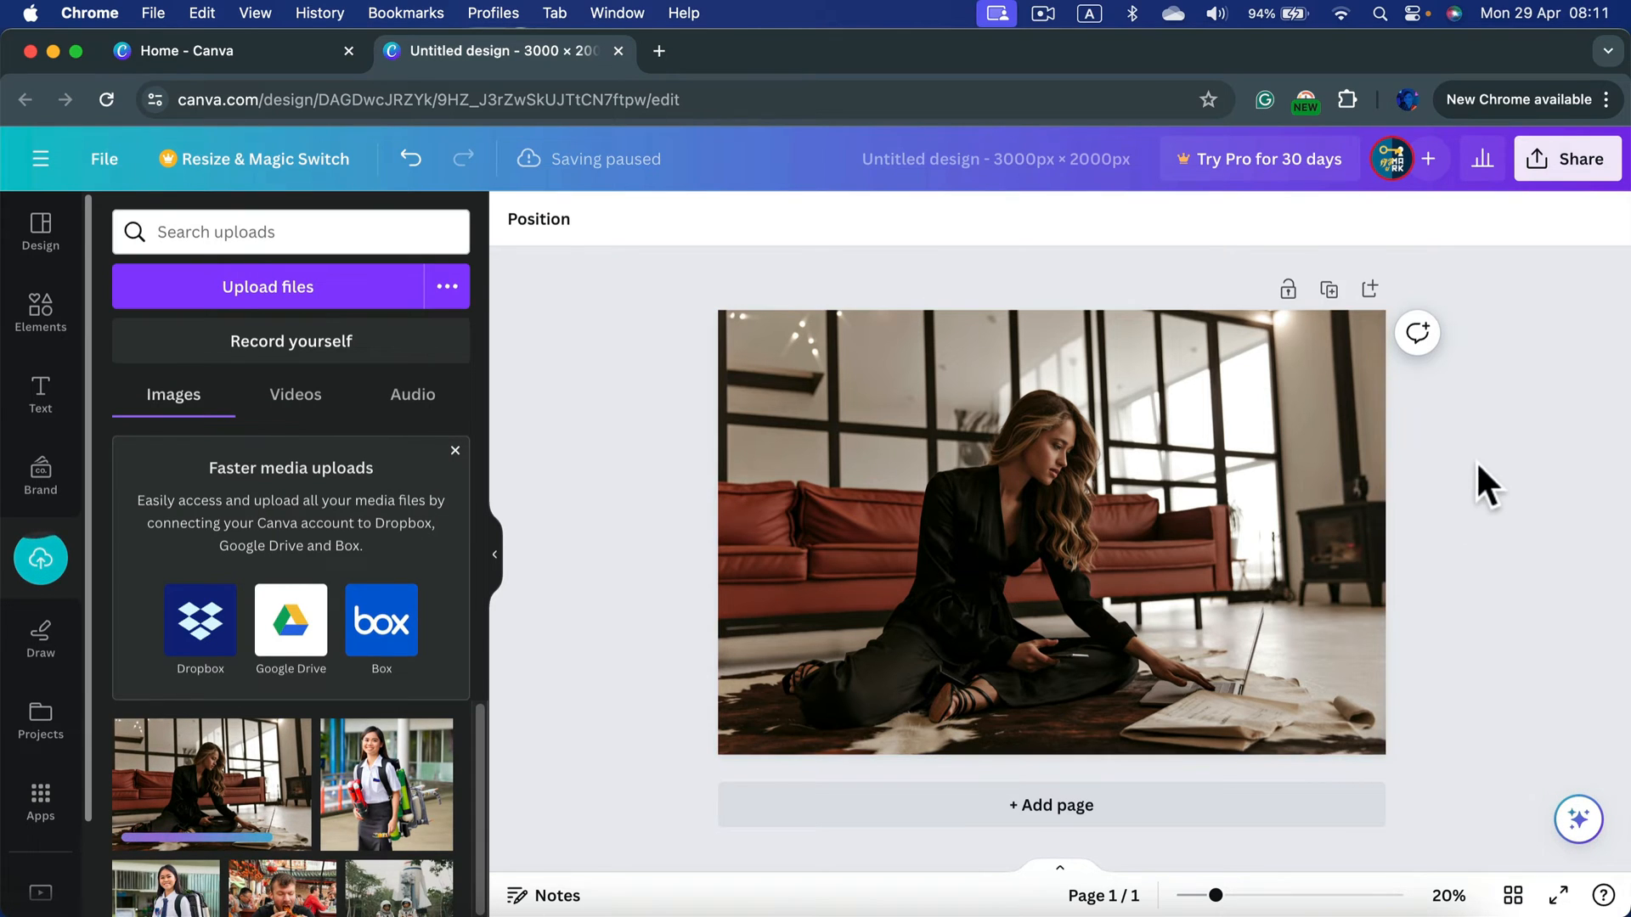
{"action": "left_click", "coordinate": [1051, 530]}
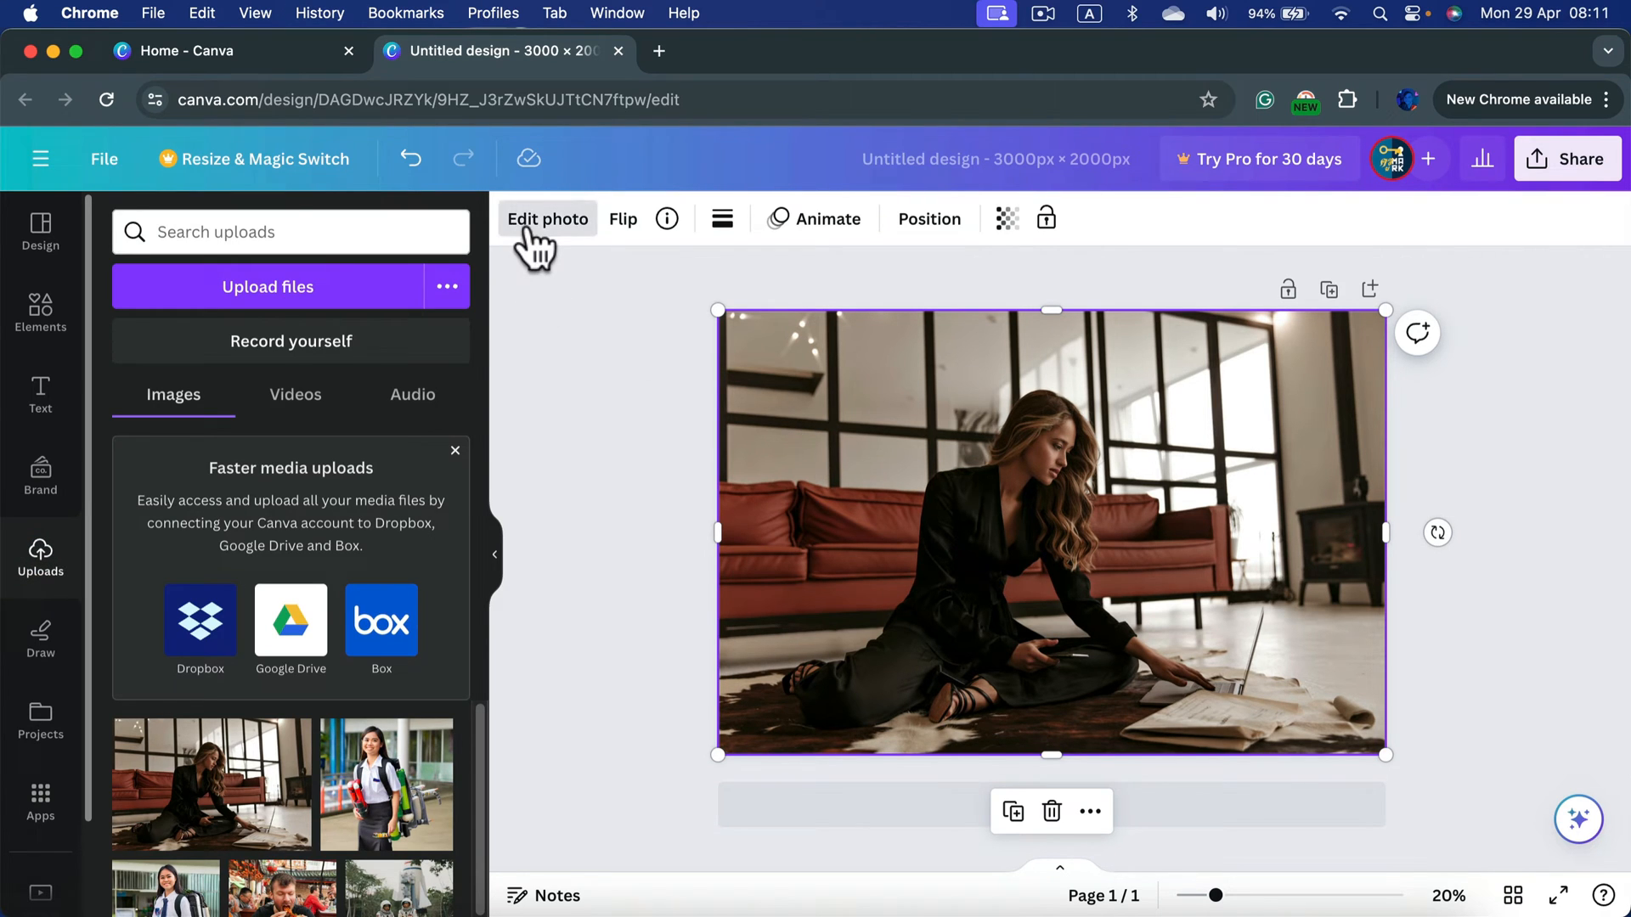
{"action": "left_click", "coordinate": [548, 219]}
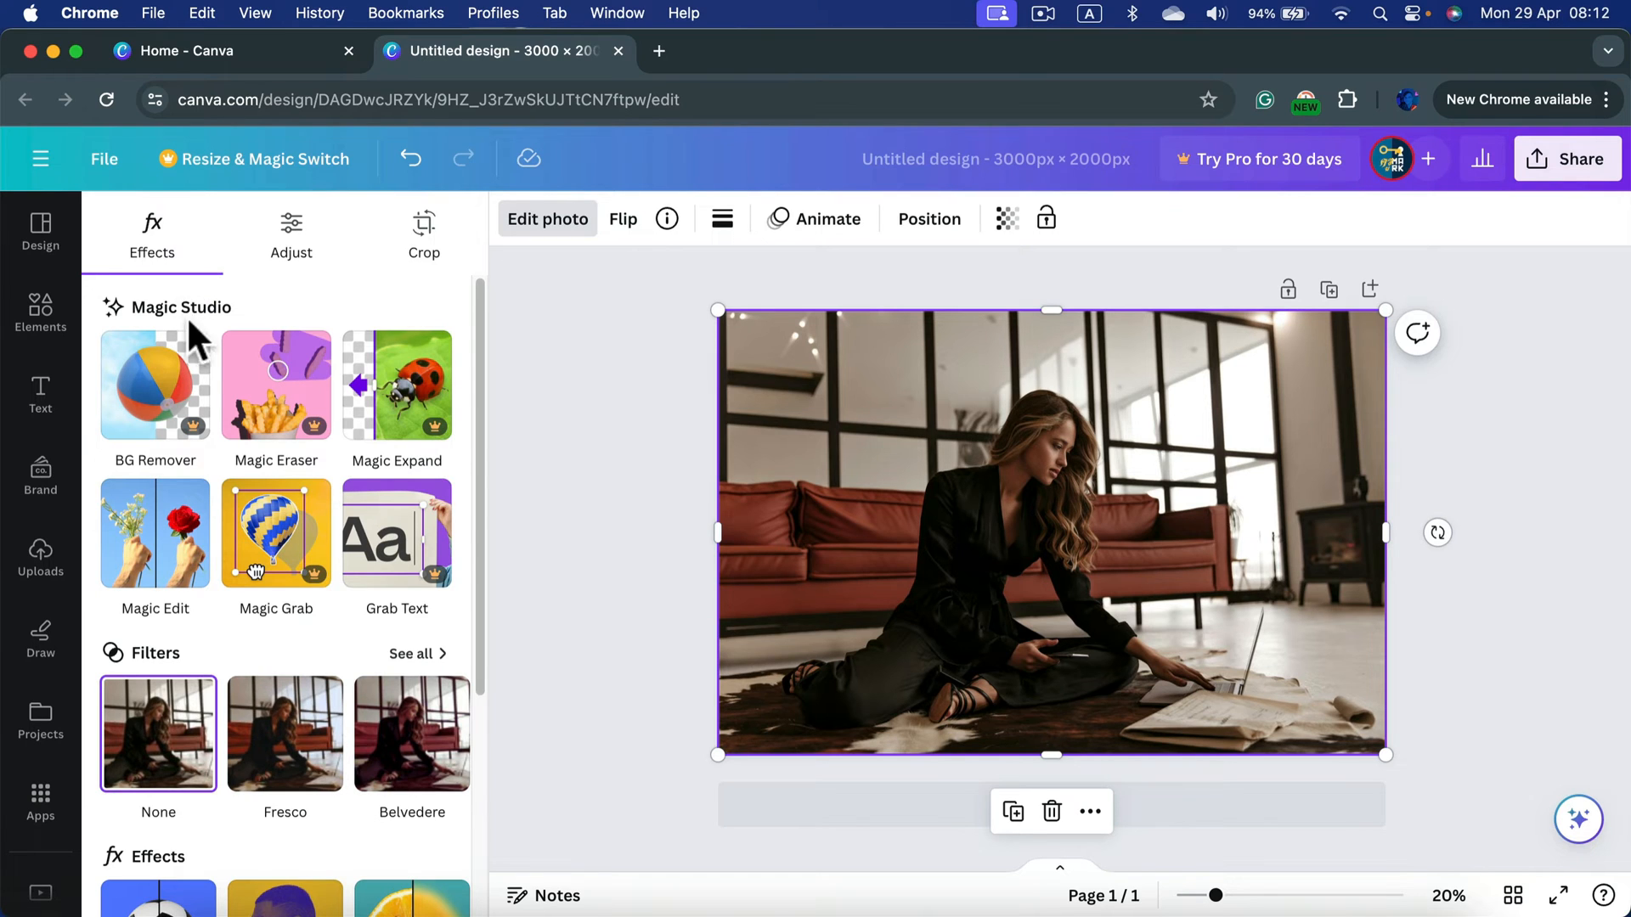
{"action": "scroll", "scroll_direction": "down", "scroll_amount": 3}
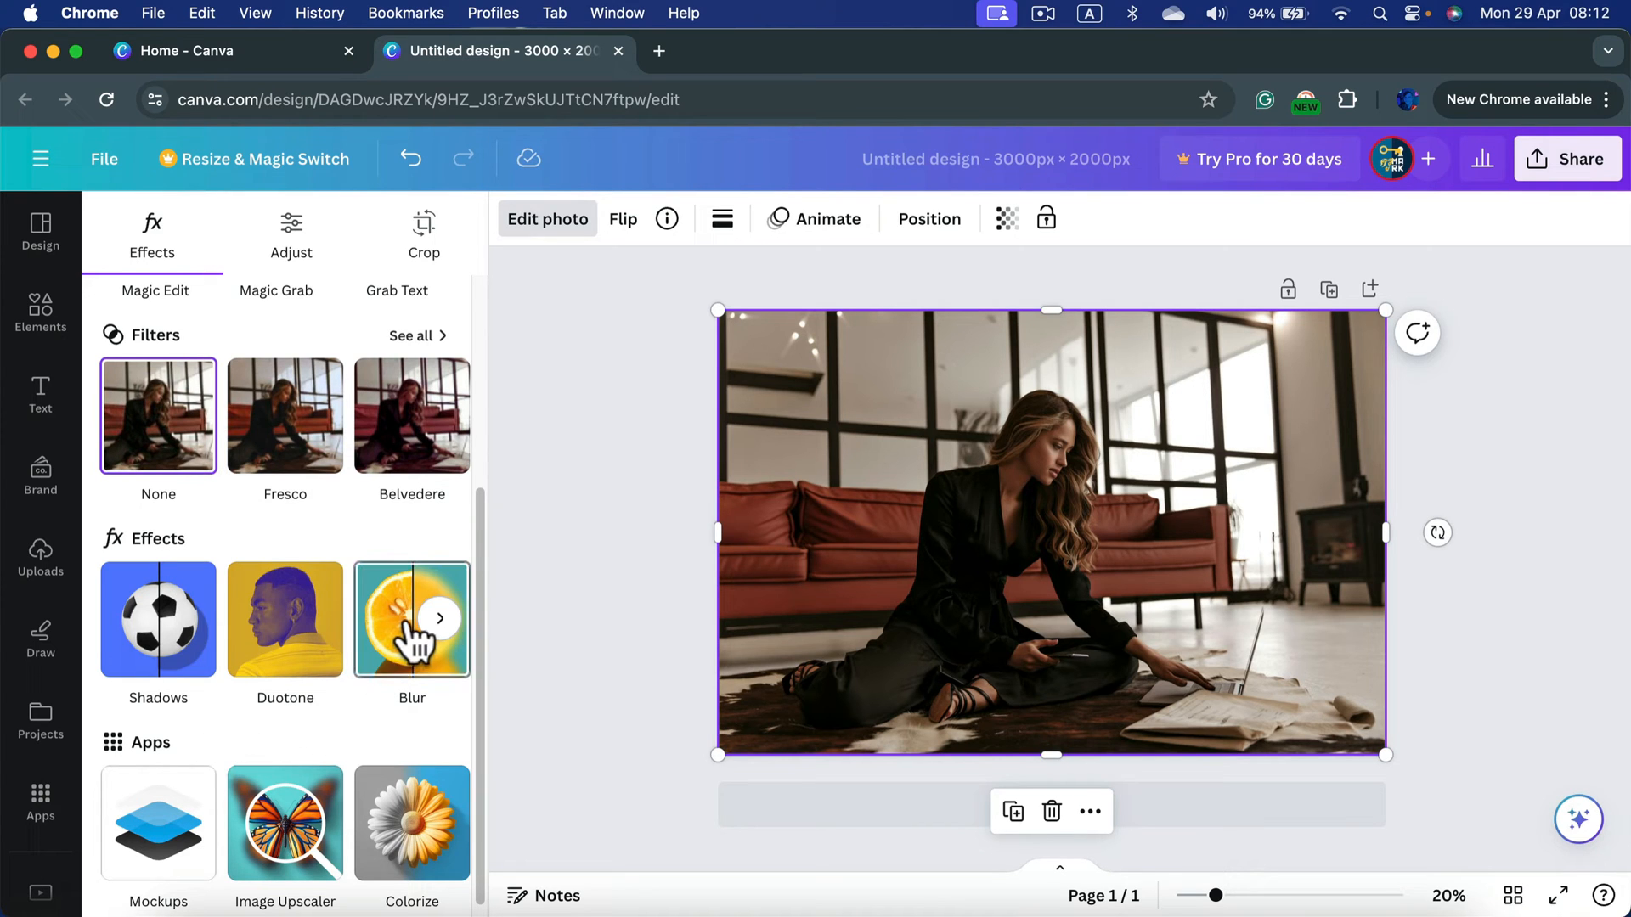
- Apply whole-image blur to the photo, raising intensity through 25 and 45 to 70
{"action": "left_click", "coordinate": [412, 620]}
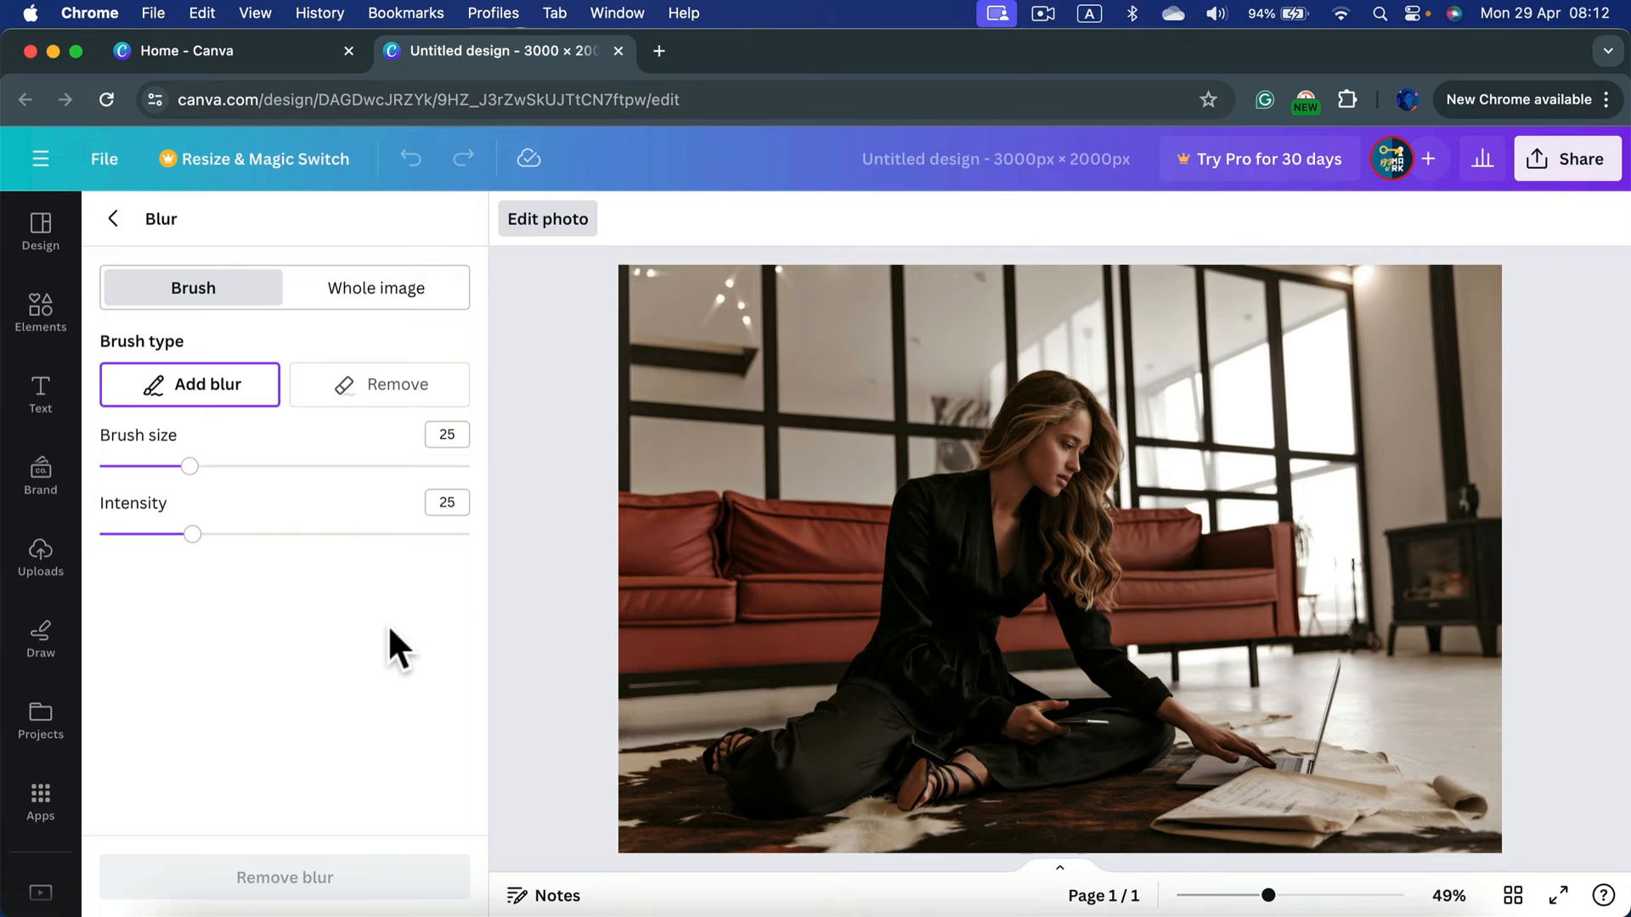
{"action": "mouse_move", "coordinate": [172, 416]}
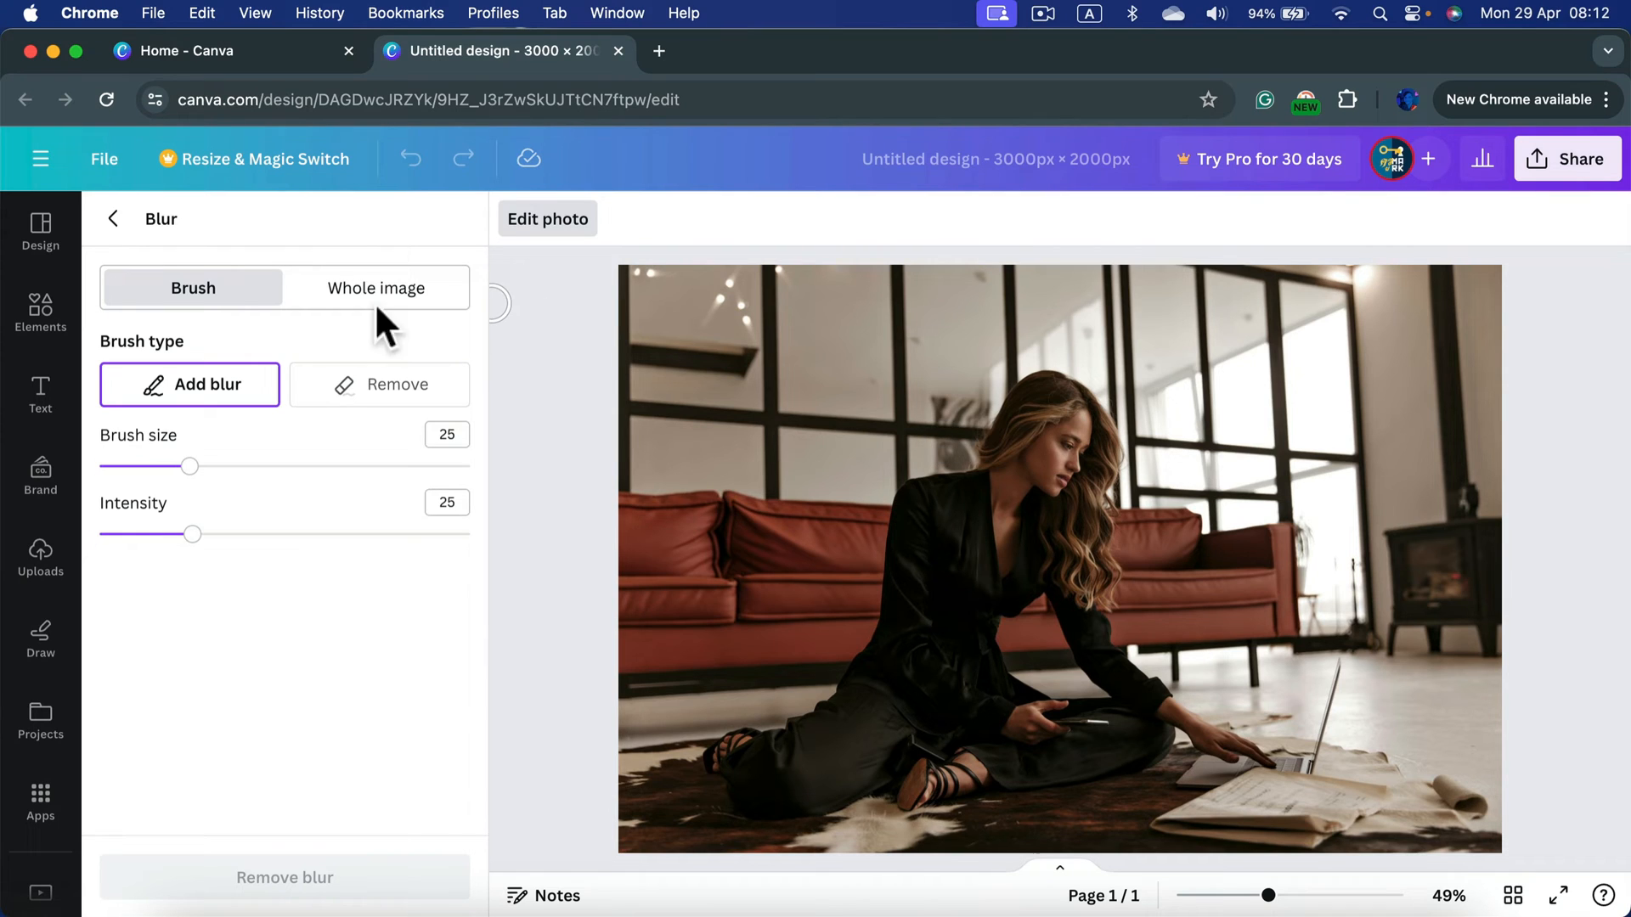
{"action": "left_click", "coordinate": [375, 288]}
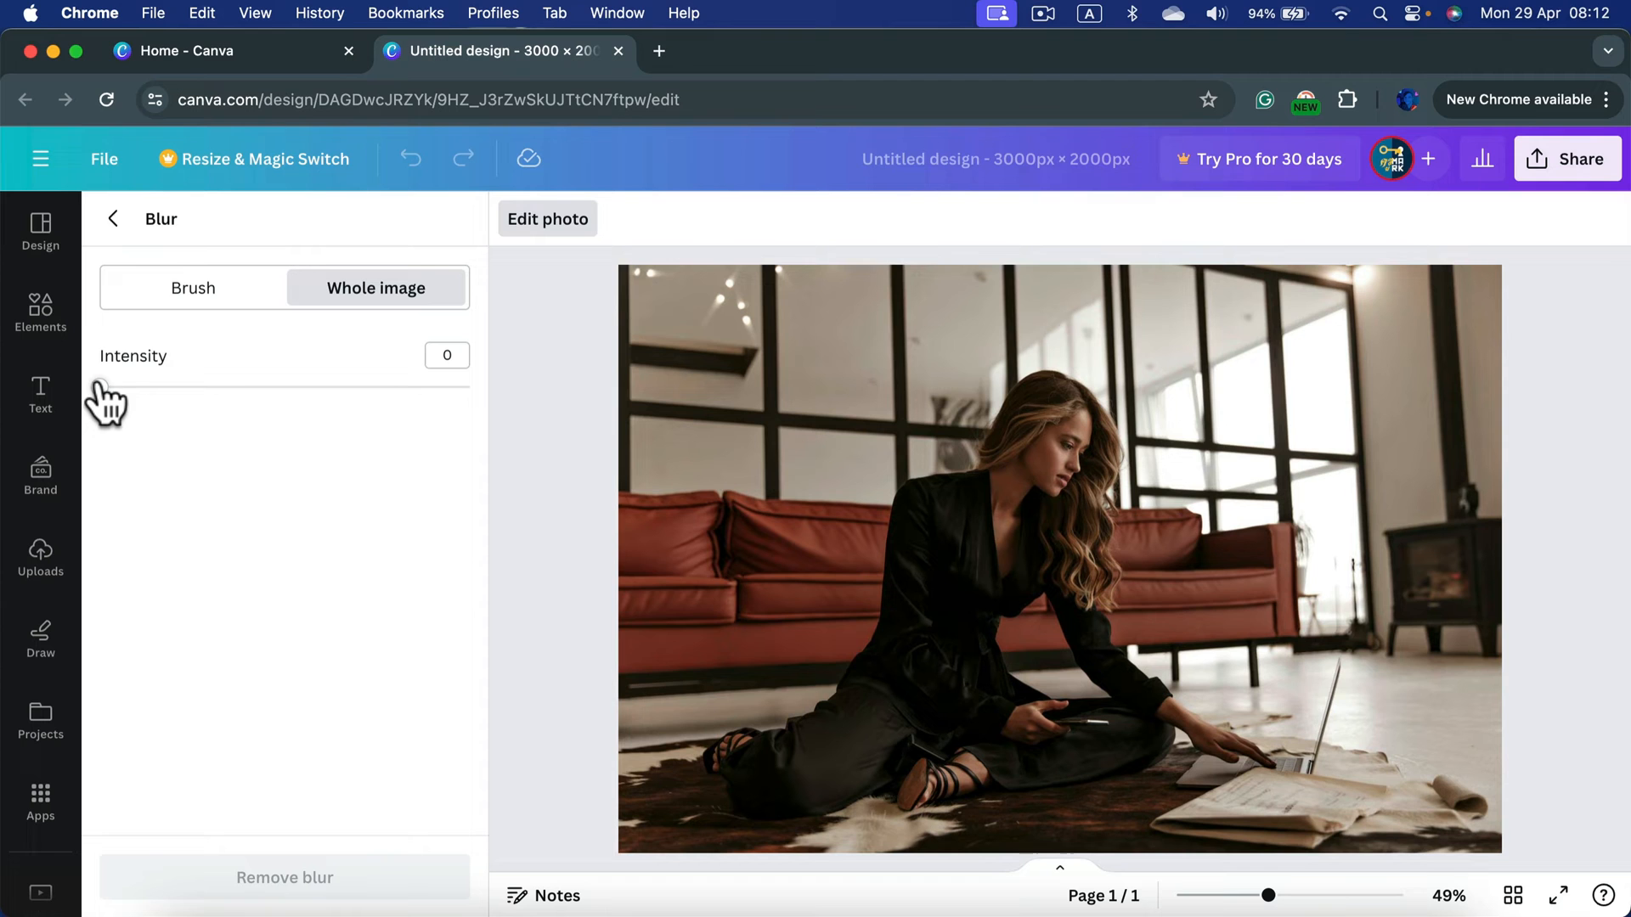
{"action": "left_click_drag", "start_coordinate": [103, 388], "coordinate": [191, 388]}
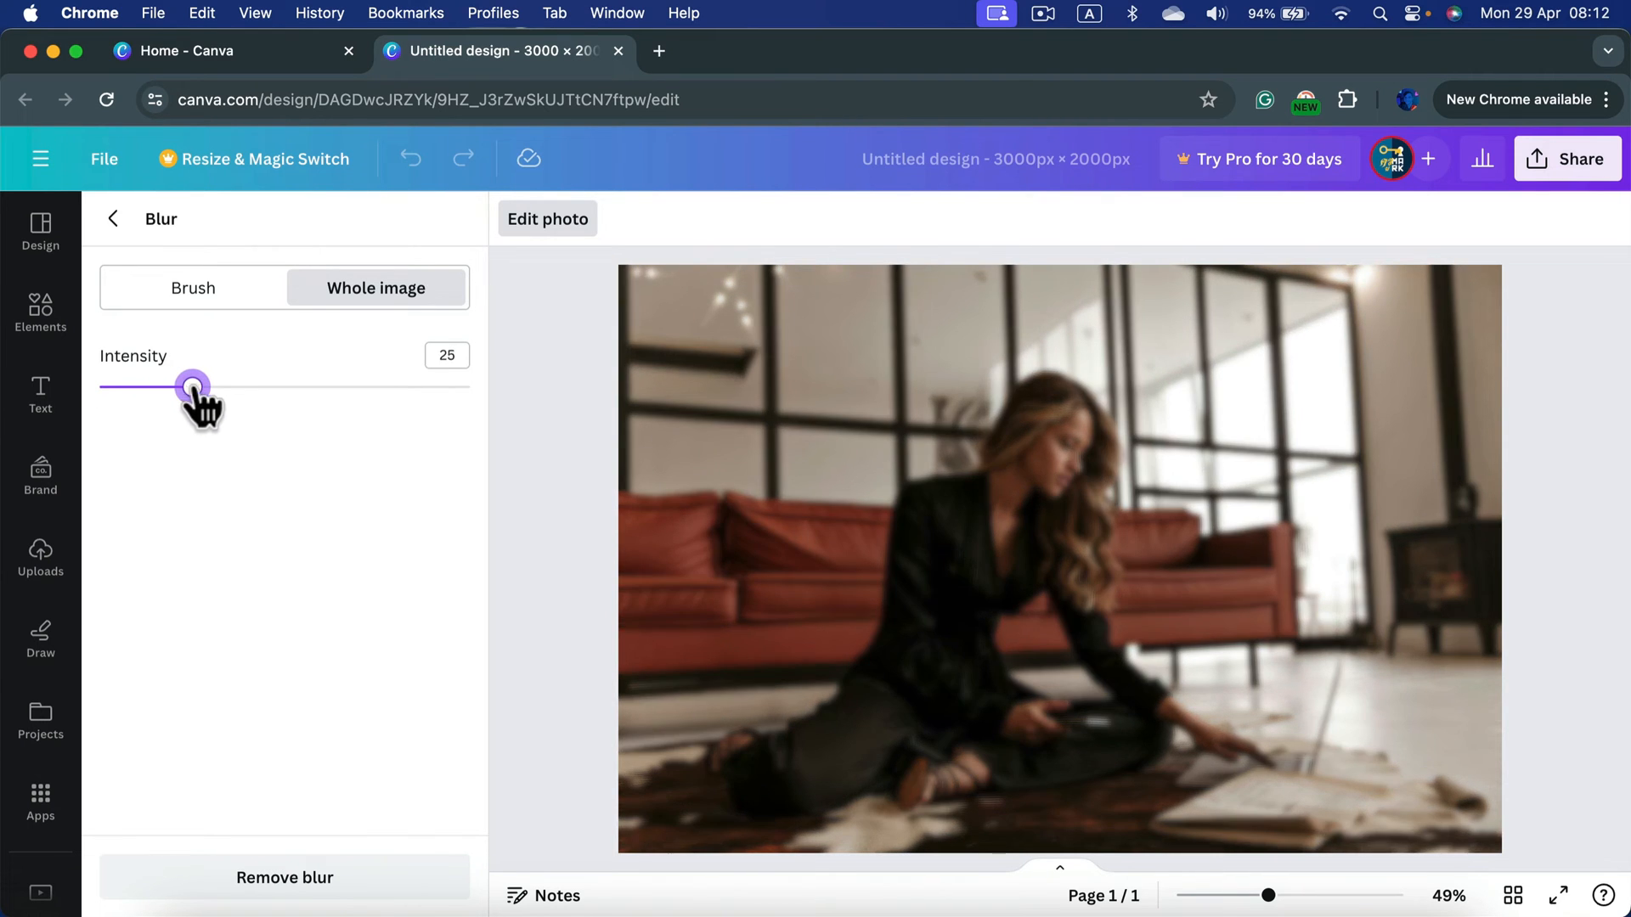
{"action": "left_click_drag", "start_coordinate": [192, 384], "coordinate": [265, 384]}
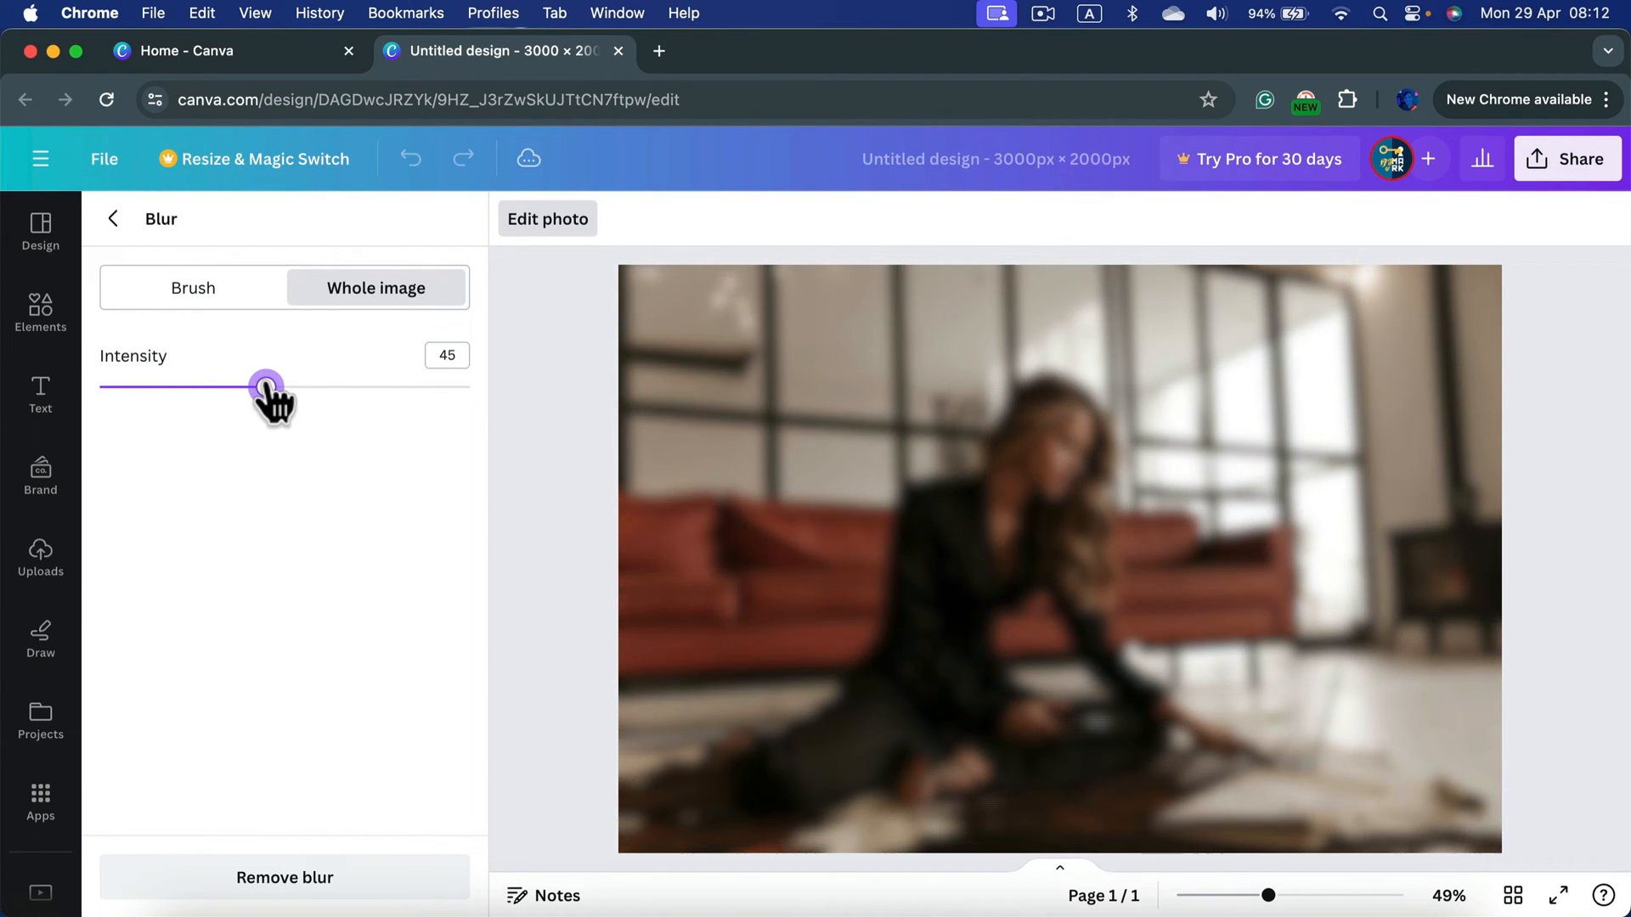
{"action": "left_click_drag", "start_coordinate": [266, 386], "coordinate": [358, 386]}
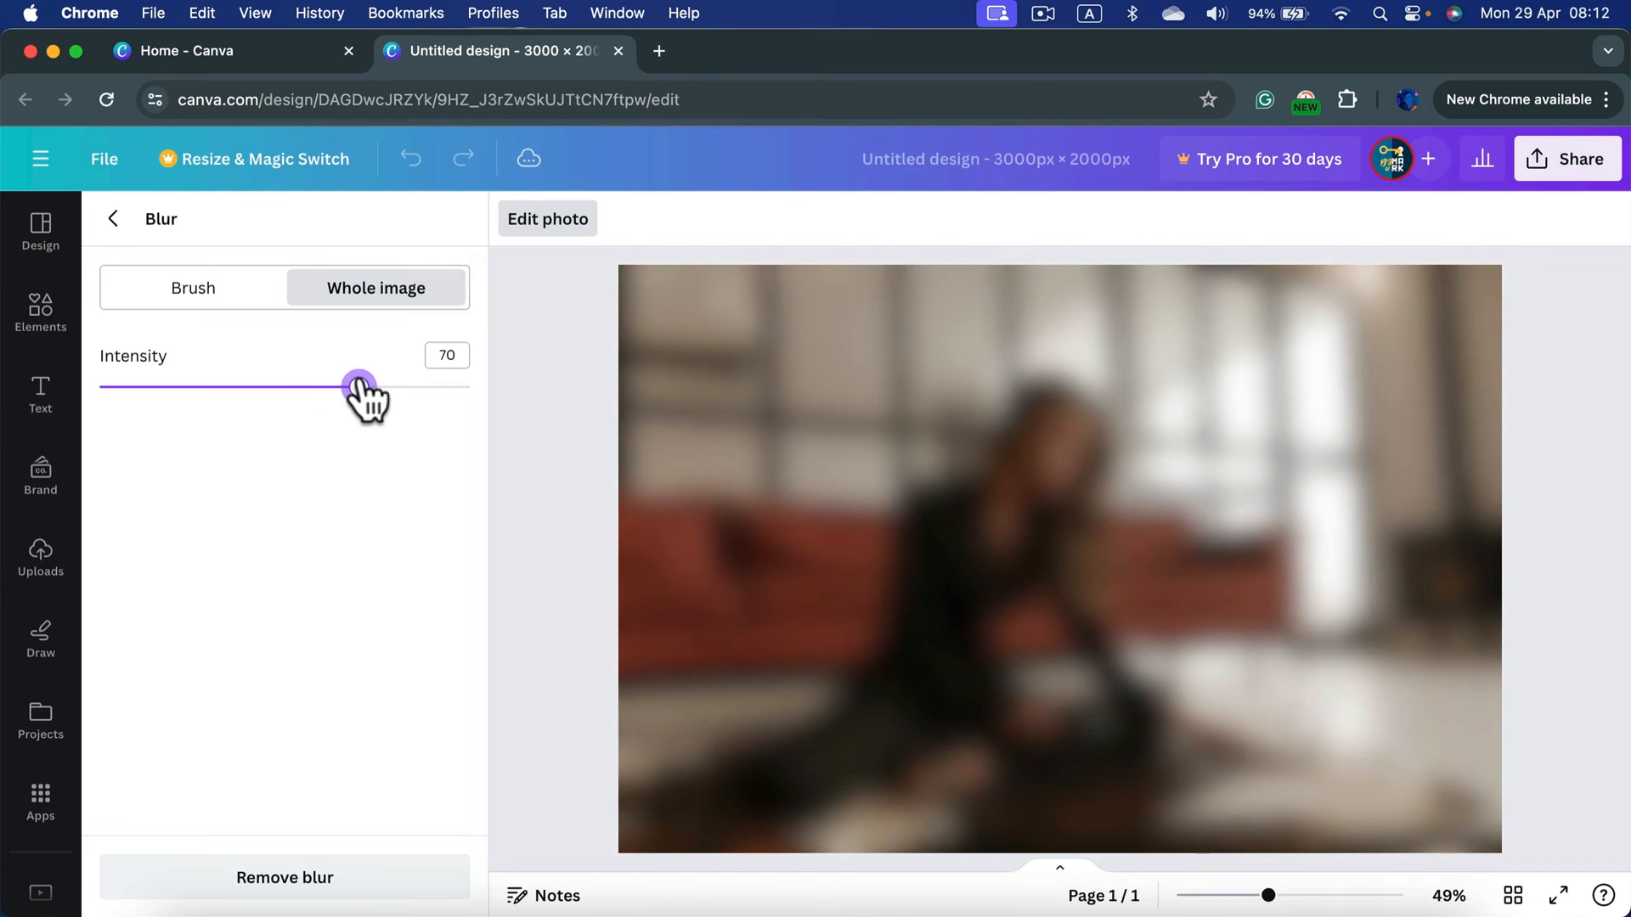
- Lower the whole-image blur intensity through 50, 26 and 10 down to zero
{"action": "left_click_drag", "start_coordinate": [358, 386], "coordinate": [317, 385]}
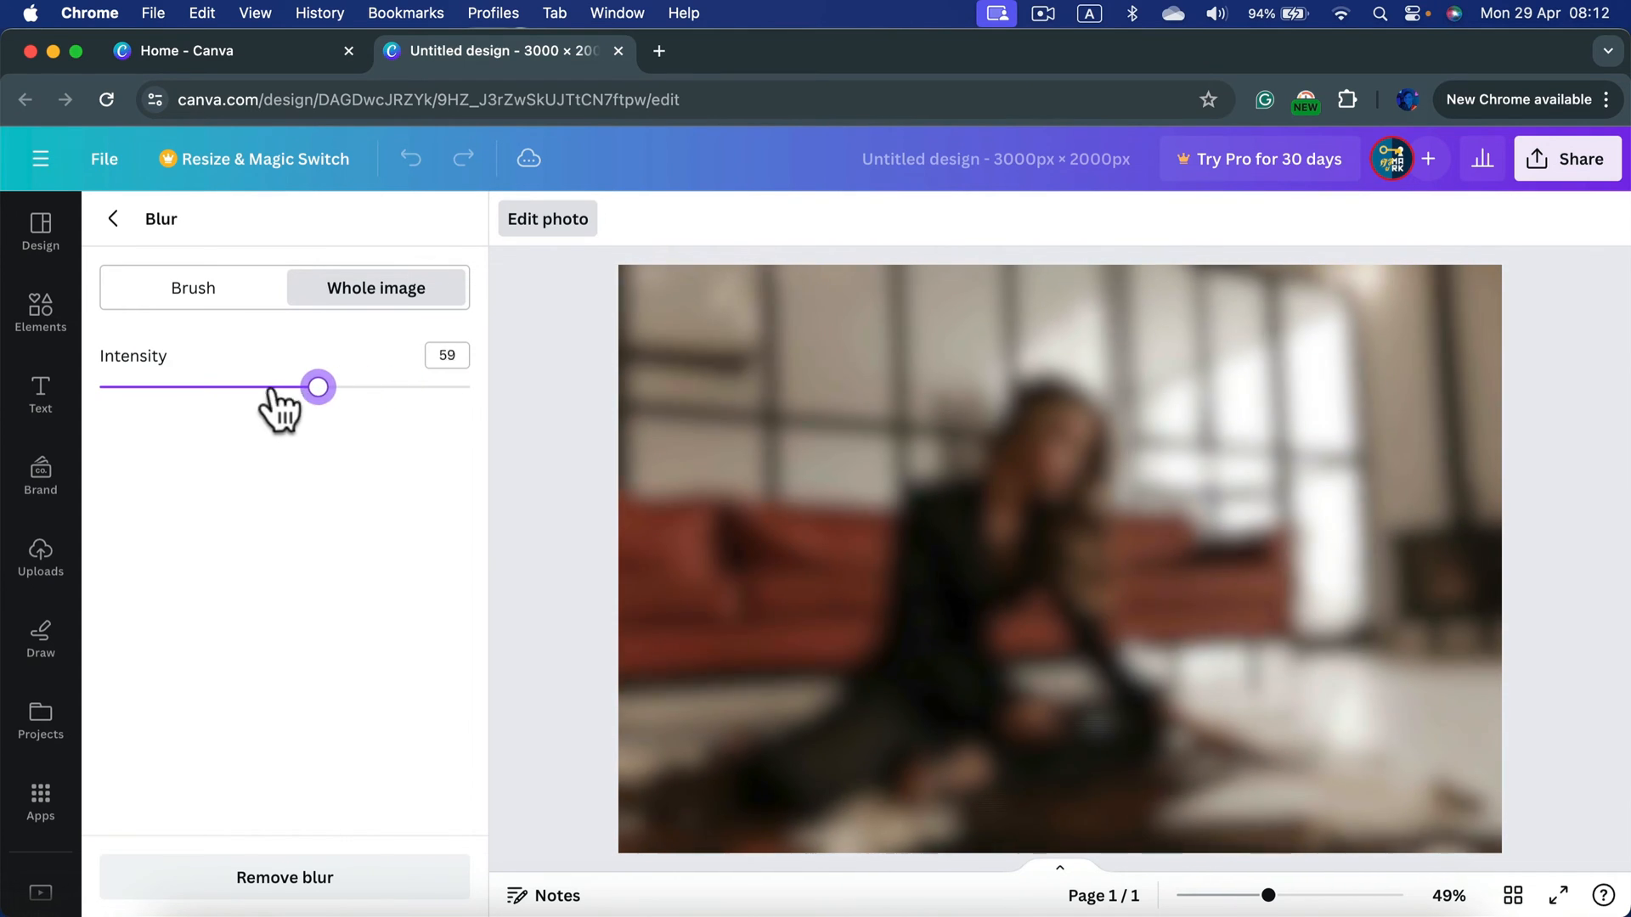
{"action": "left_click_drag", "start_coordinate": [317, 385], "coordinate": [292, 386]}
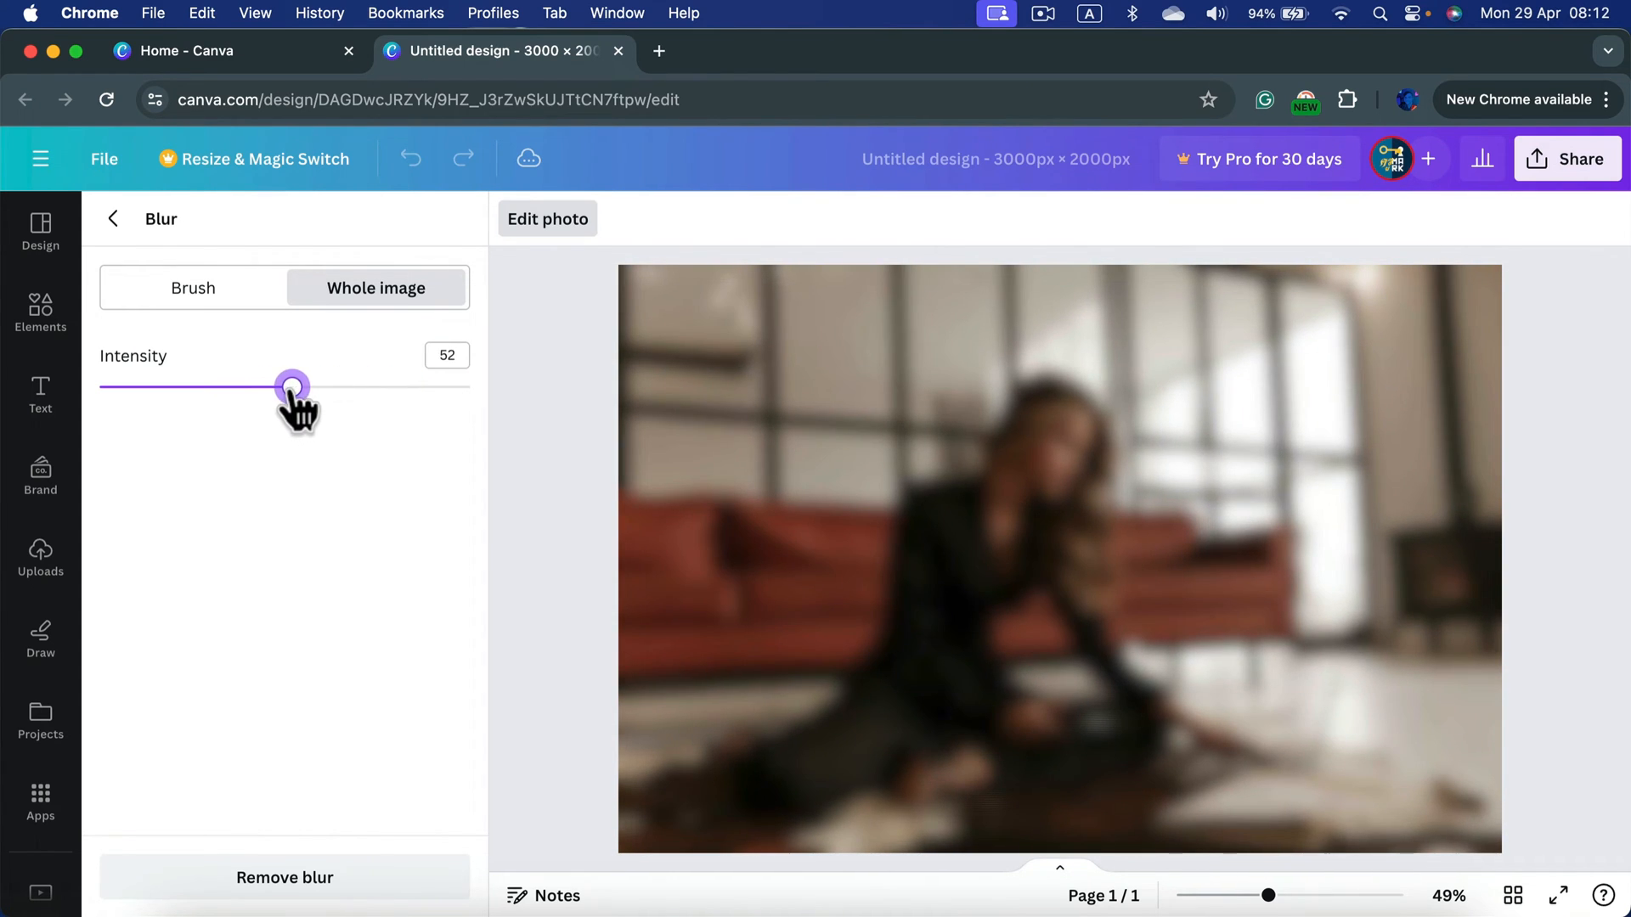
{"action": "left_click_drag", "start_coordinate": [292, 385], "coordinate": [284, 385]}
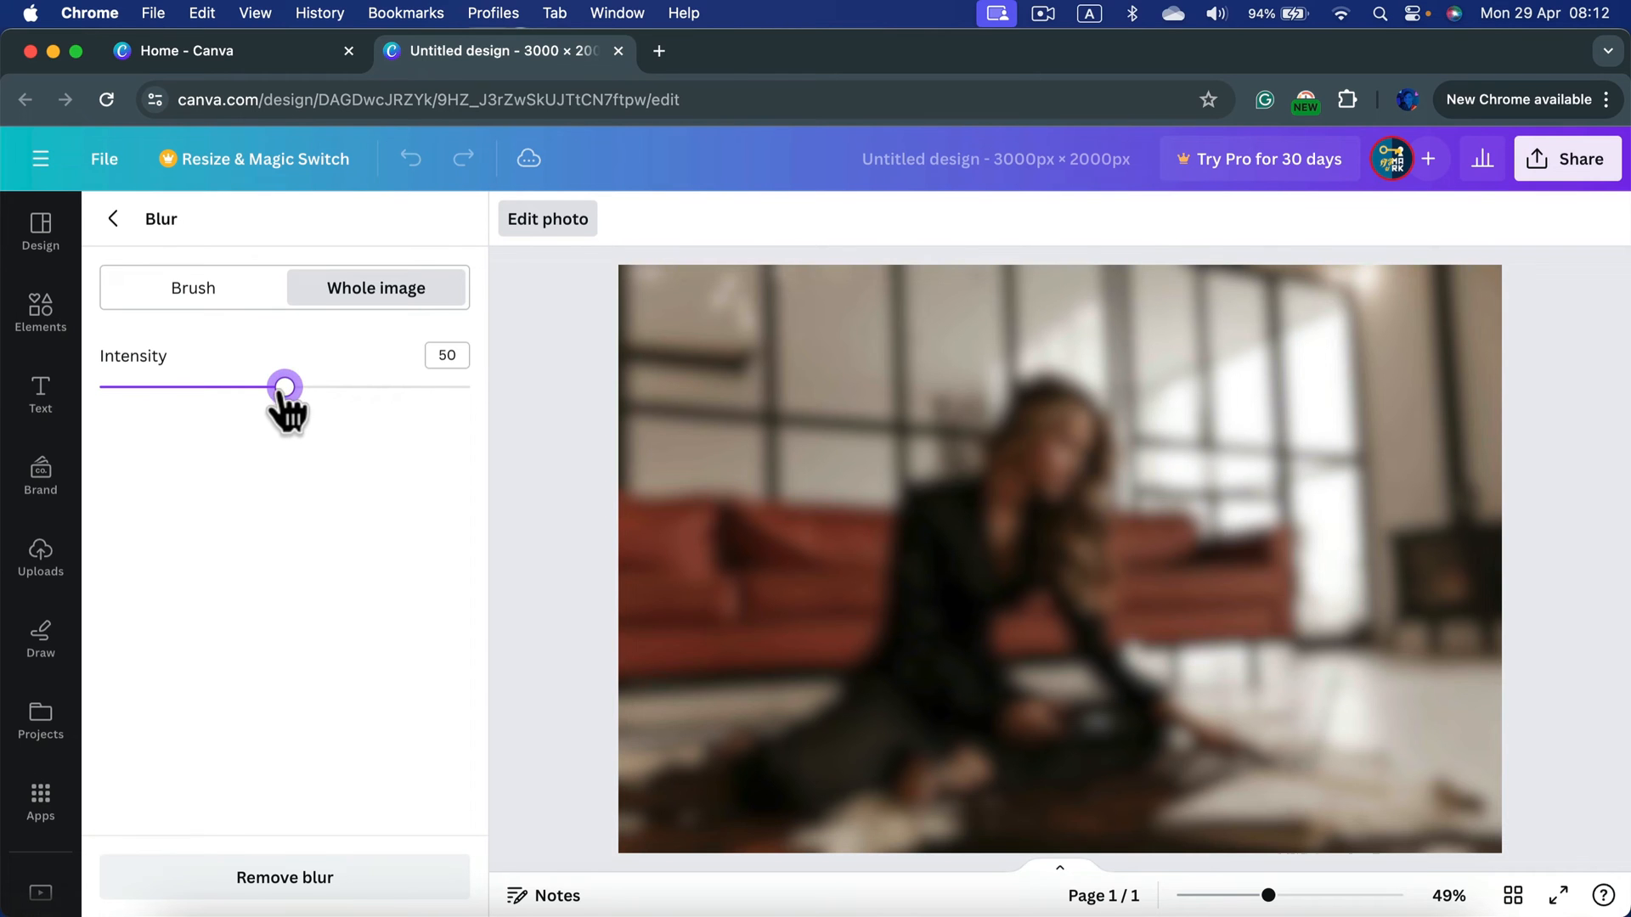
{"action": "left_click_drag", "start_coordinate": [285, 387], "coordinate": [196, 387]}
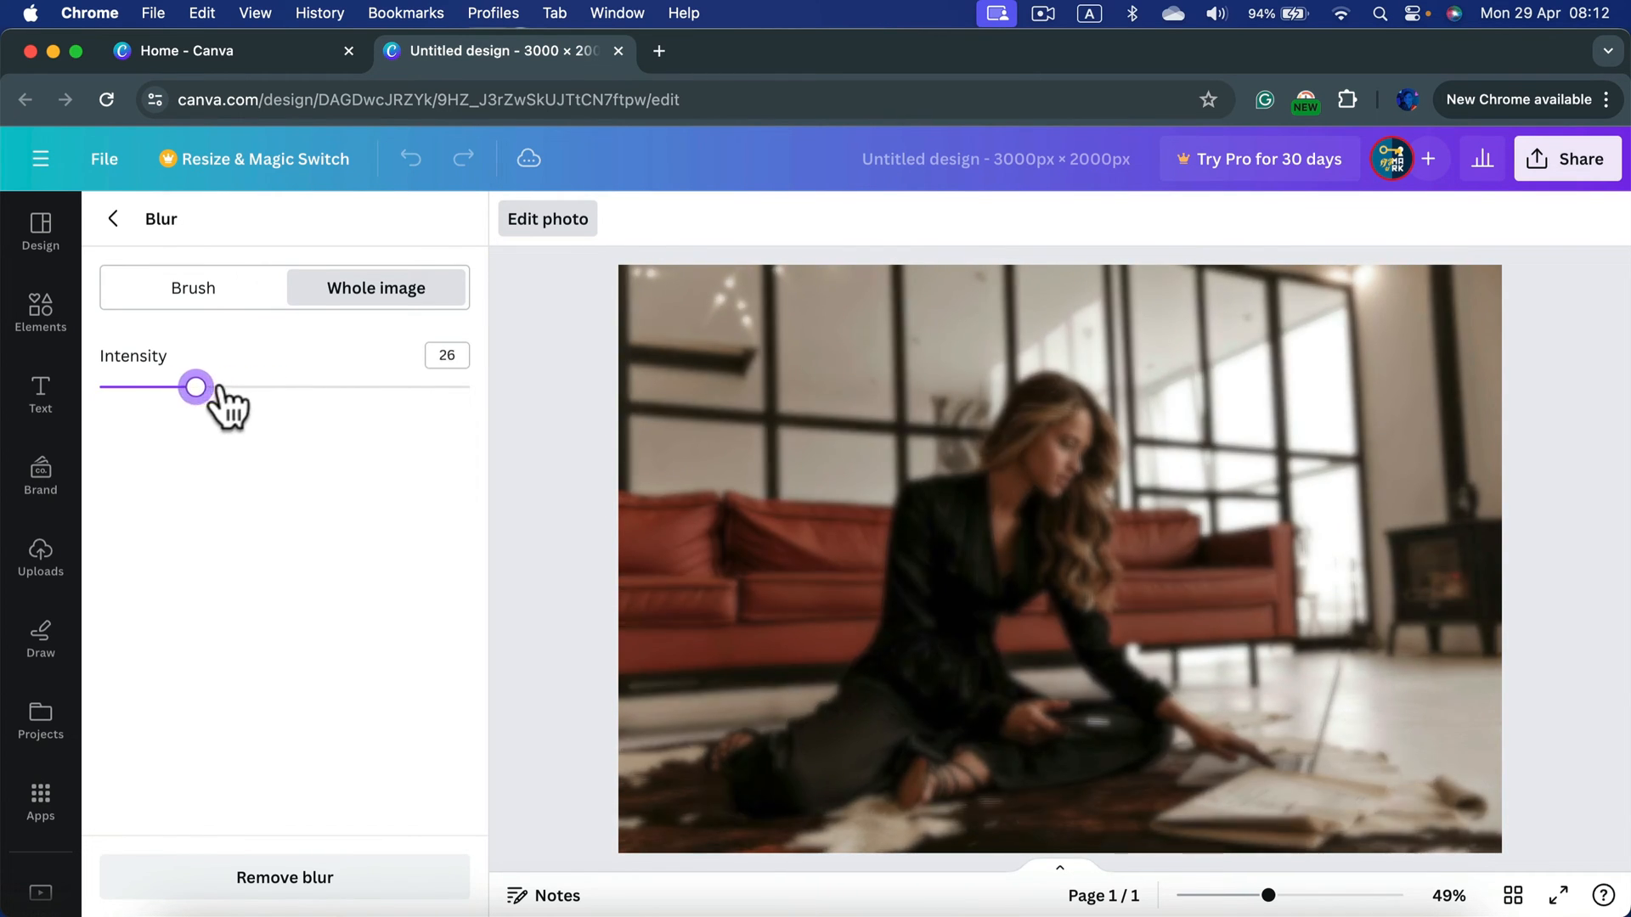
{"action": "left_click_drag", "start_coordinate": [196, 387], "coordinate": [135, 388]}
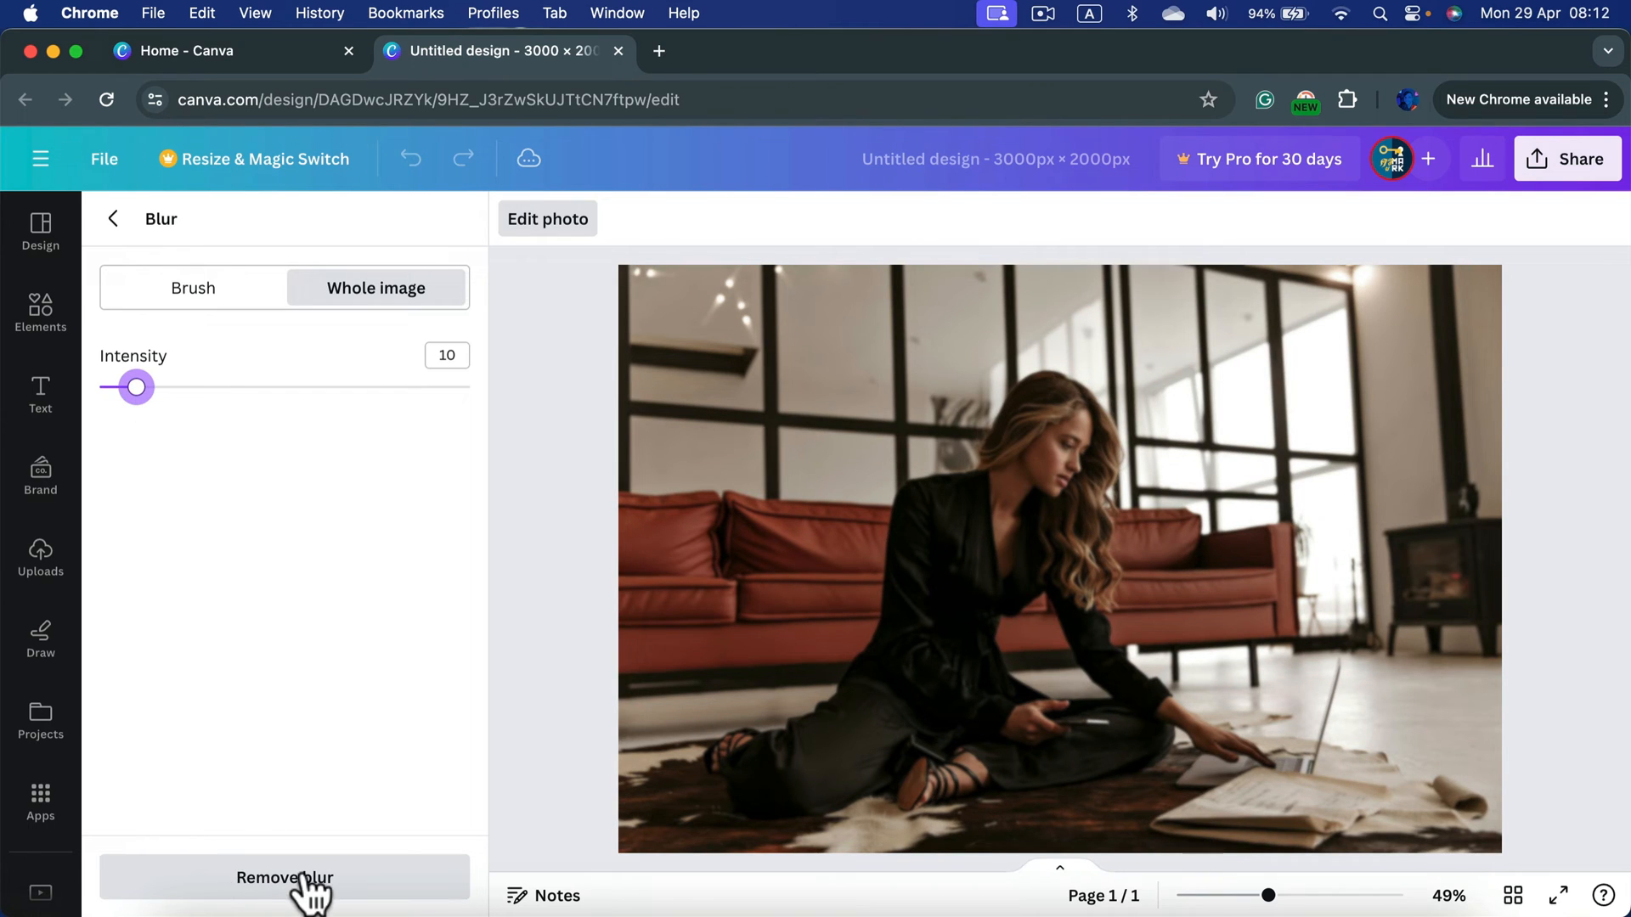
{"action": "mouse_move", "coordinate": [136, 388]}
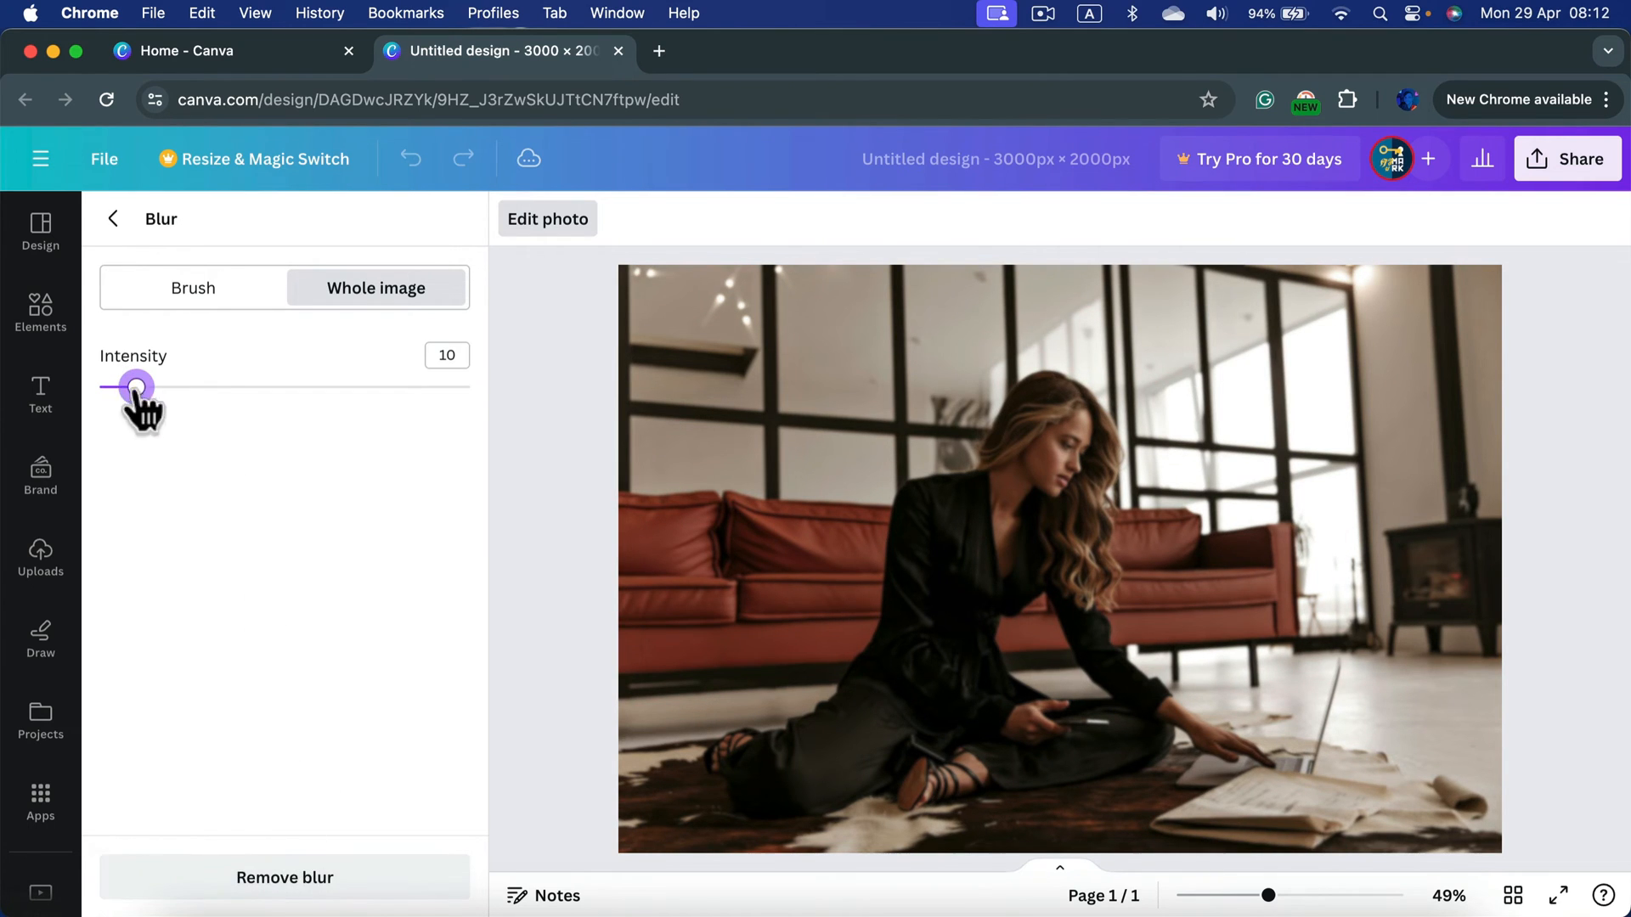
{"action": "left_click_drag", "start_coordinate": [136, 387], "coordinate": [100, 387]}
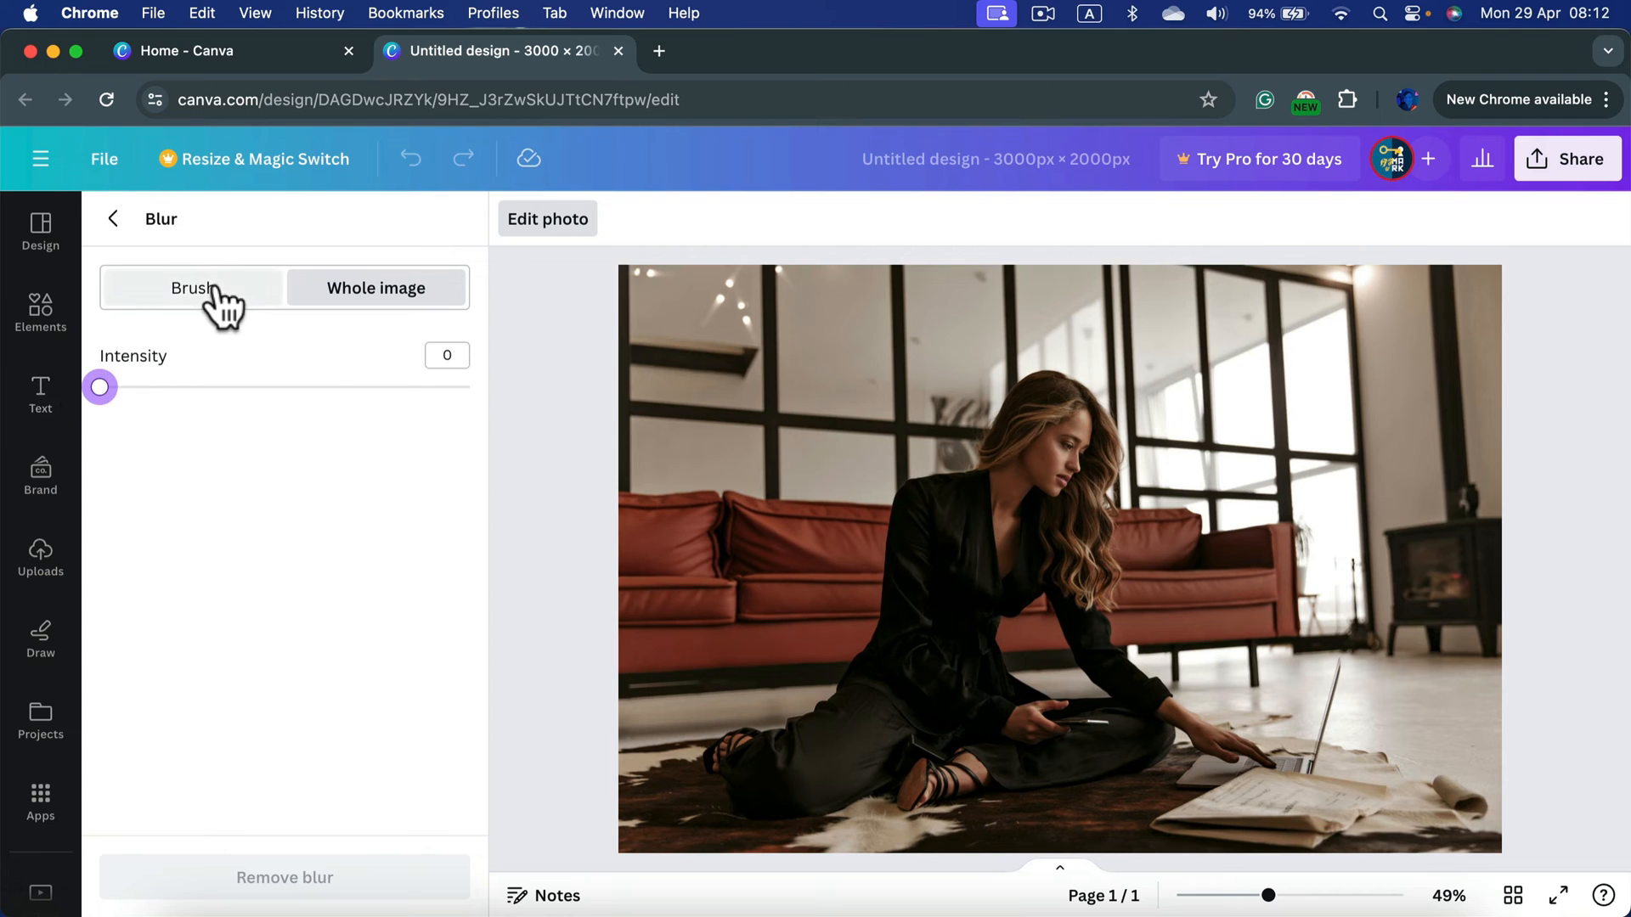
- Switch to the blur brush with size 40 and intensity 37
{"action": "left_click", "coordinate": [191, 288]}
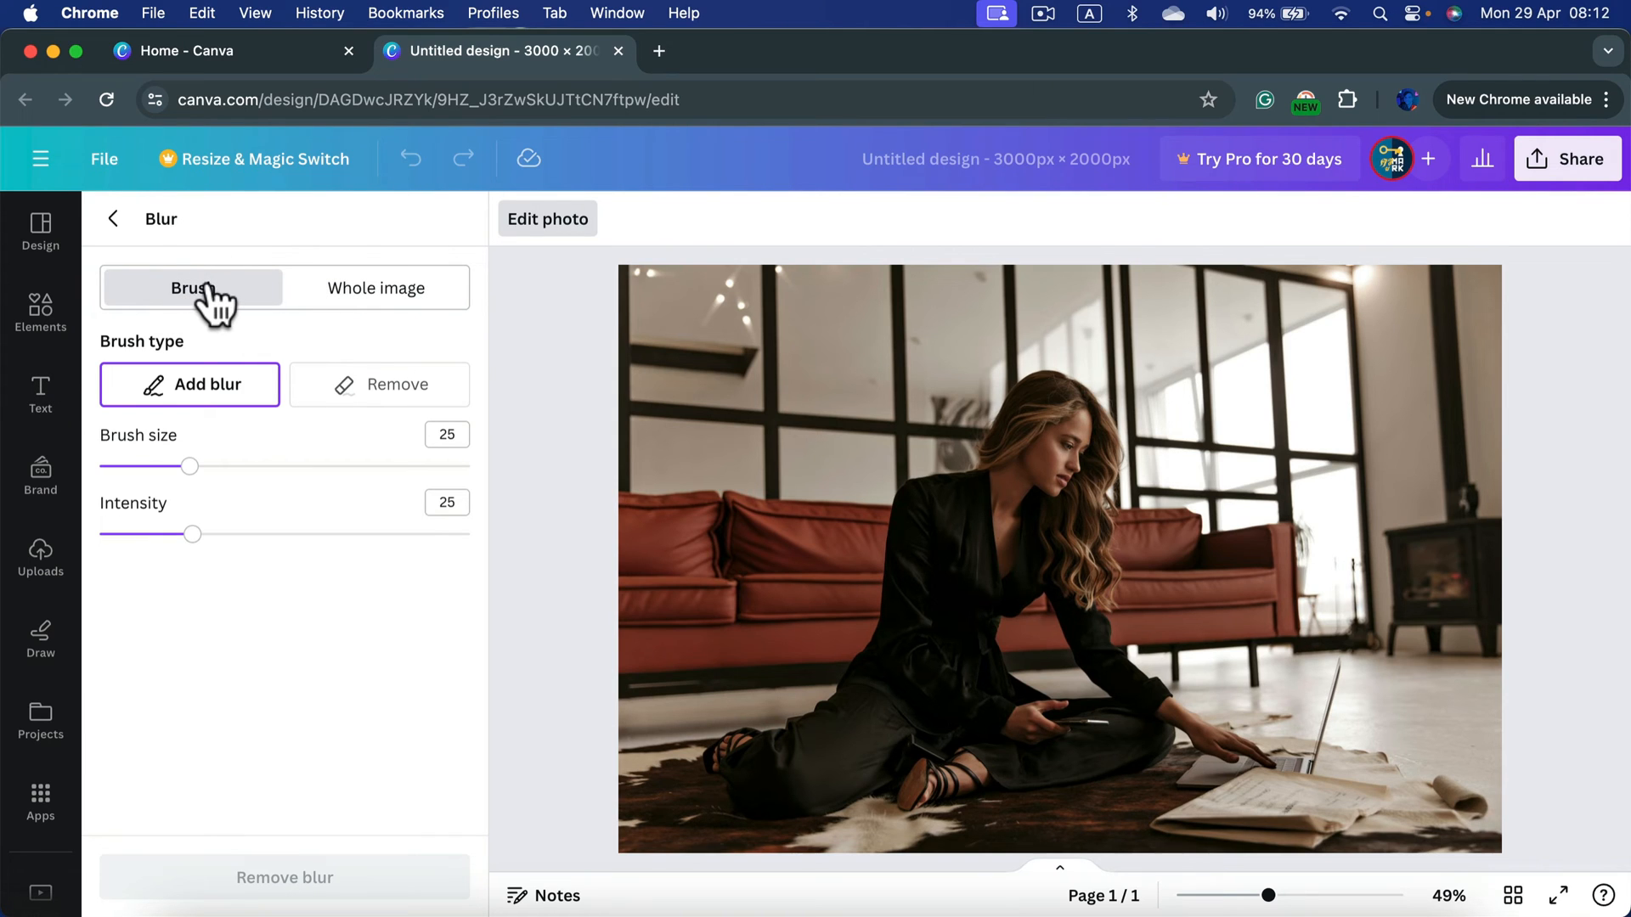
{"action": "mouse_move", "coordinate": [187, 417]}
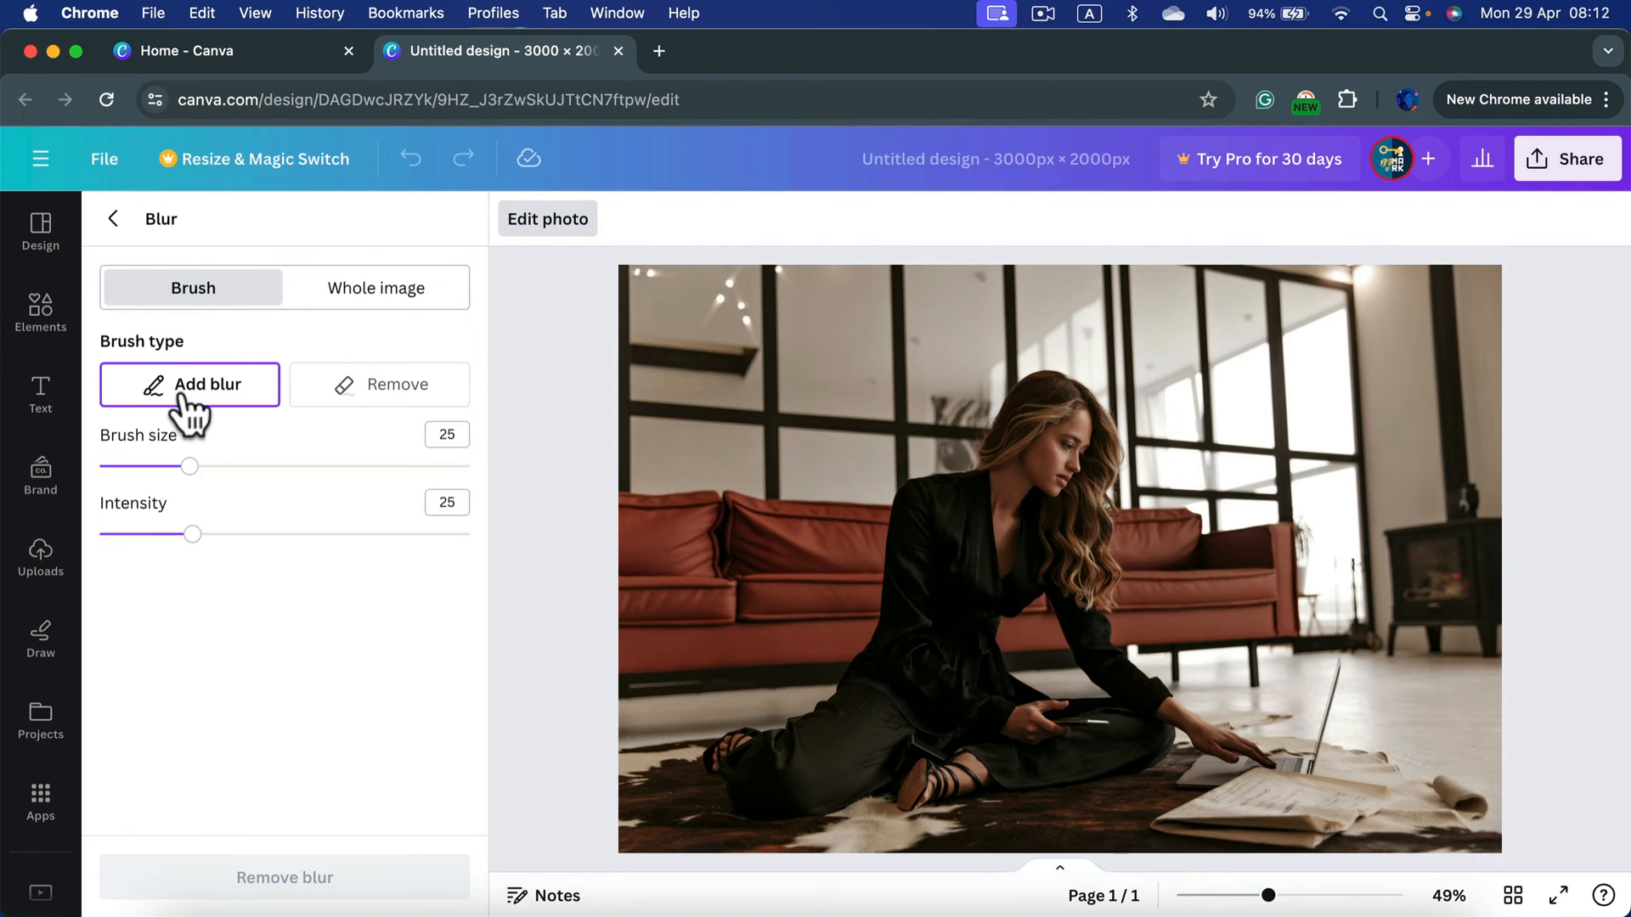
{"action": "mouse_move", "coordinate": [196, 489]}
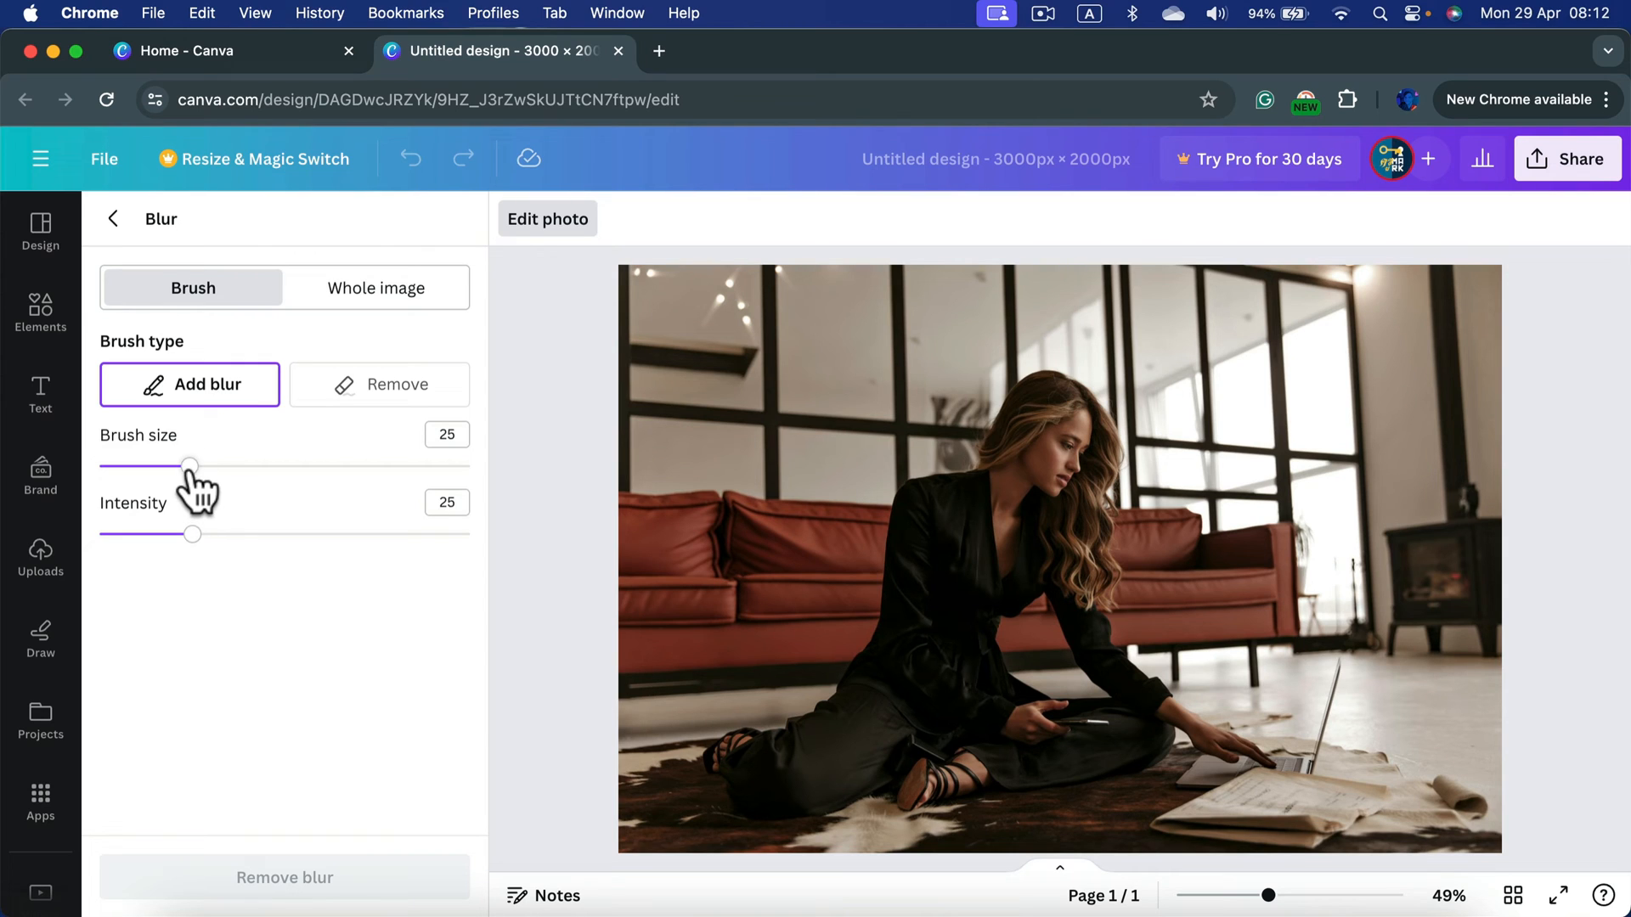
{"action": "left_click_drag", "start_coordinate": [189, 466], "coordinate": [247, 466]}
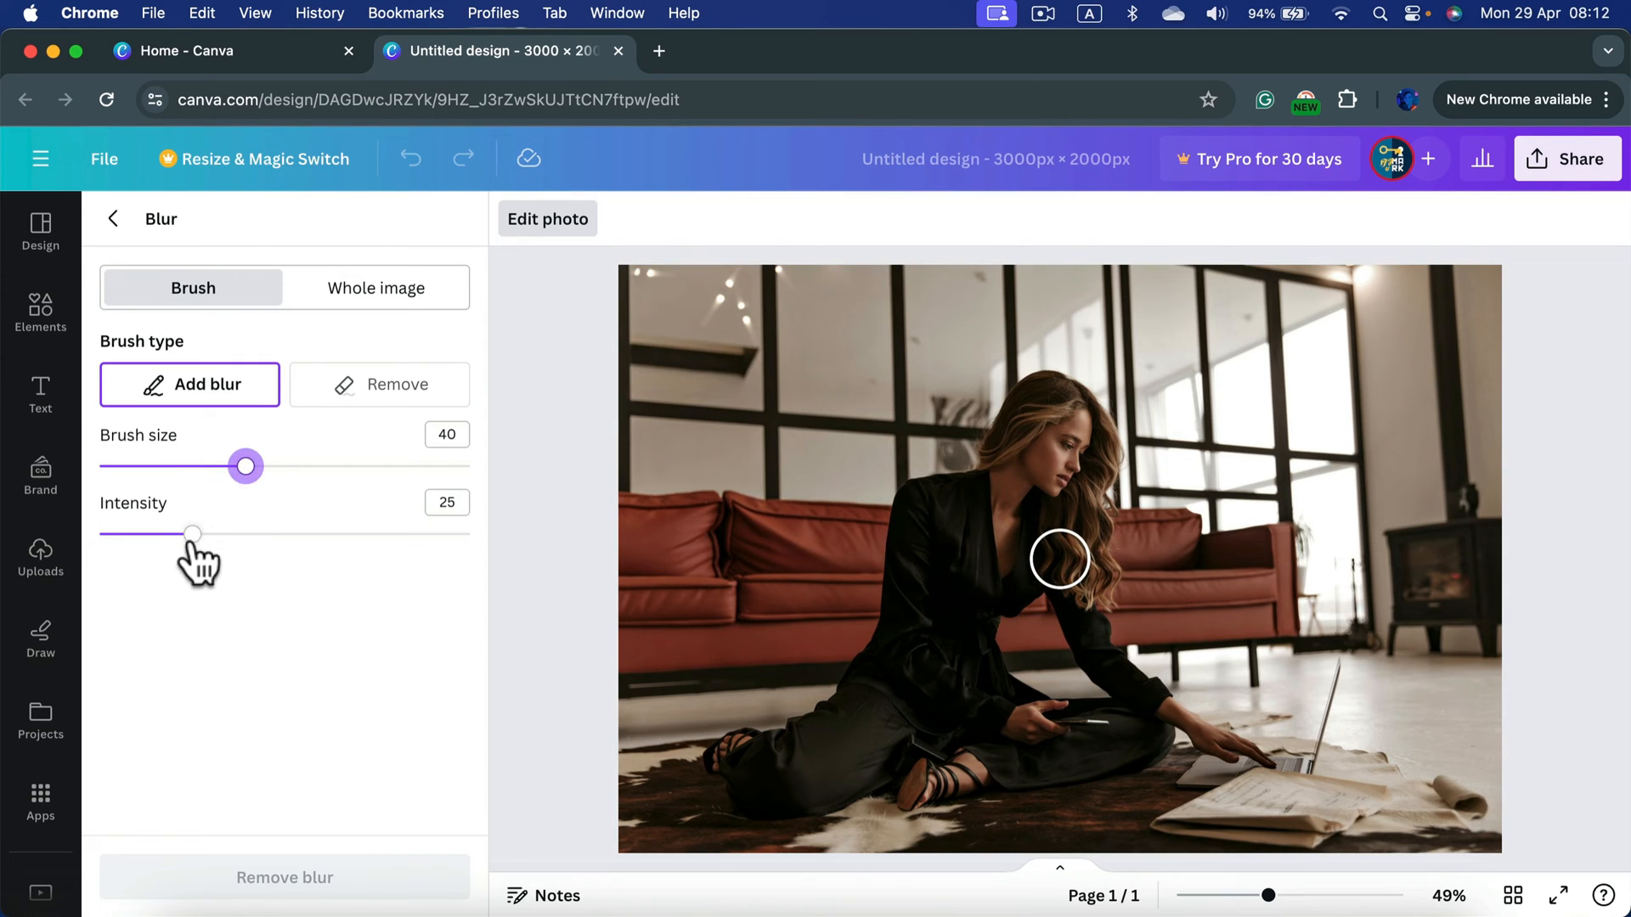
{"action": "left_click_drag", "start_coordinate": [193, 534], "coordinate": [236, 533]}
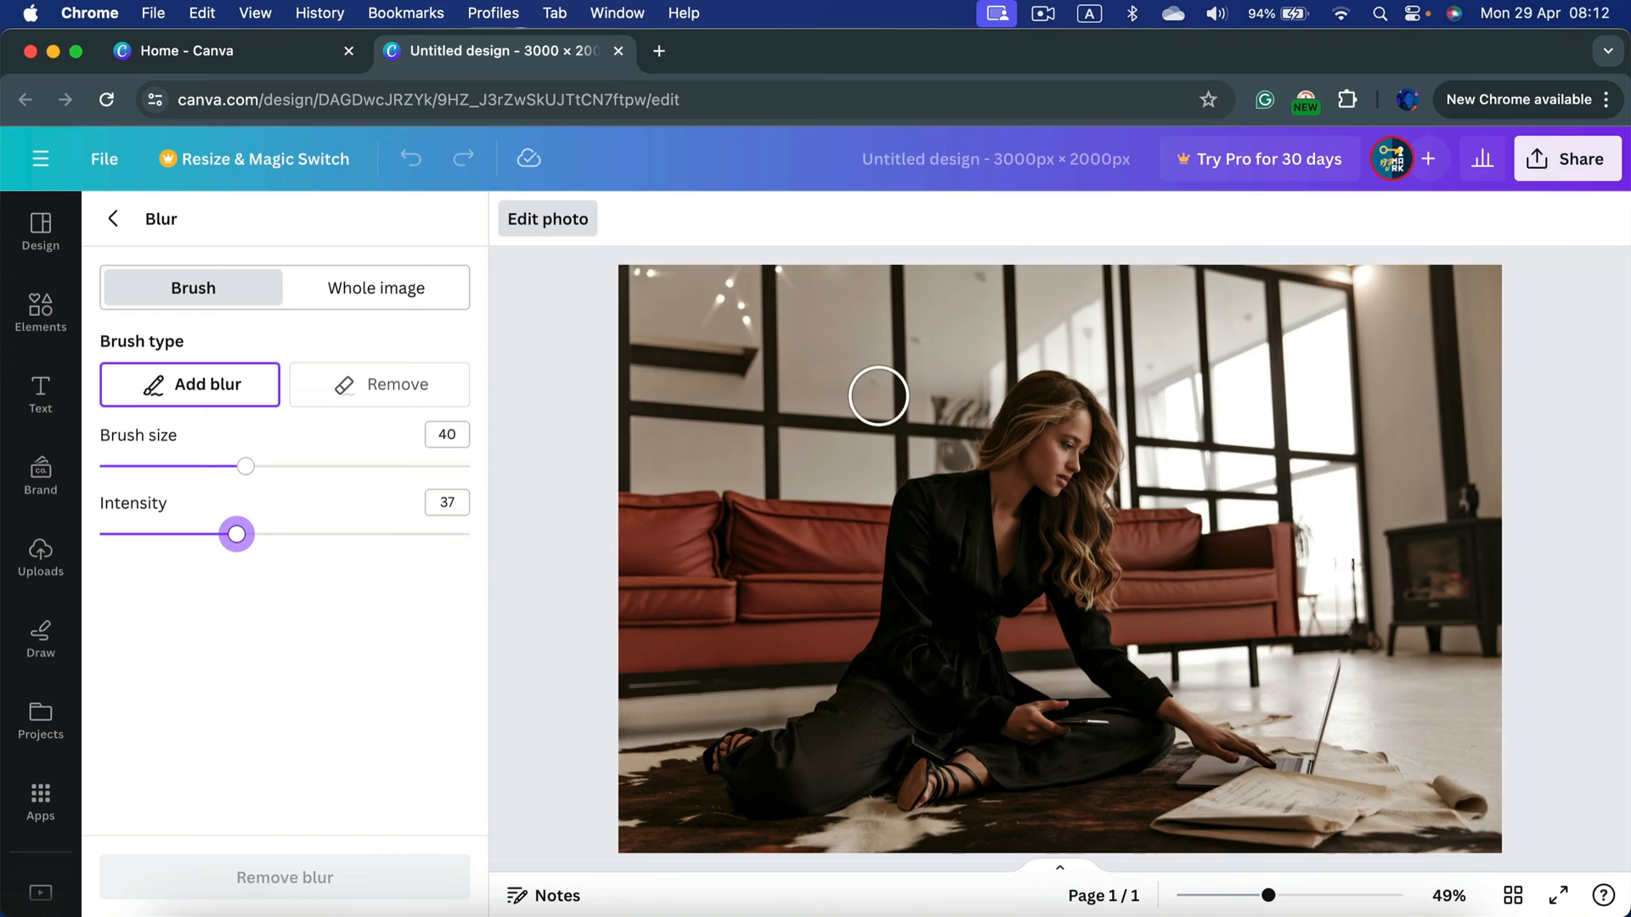
- Paint blur over the woman's face, leaving the rest of the photo sharp
{"action": "left_click_drag", "start_coordinate": [879, 396], "coordinate": [1000, 639]}
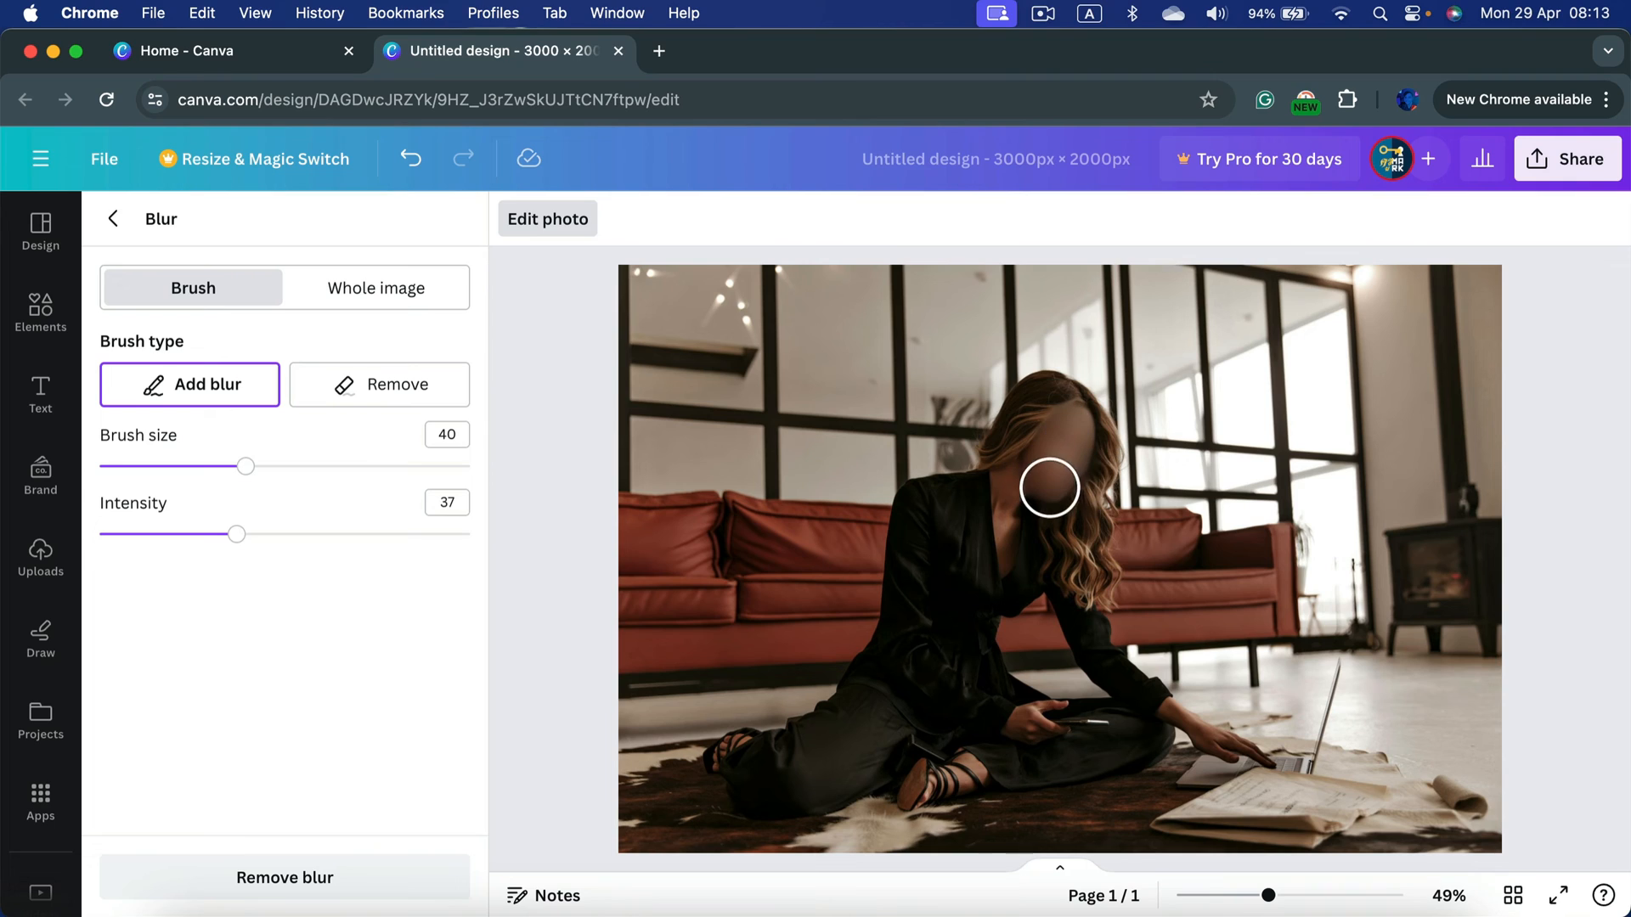
{"action": "left_click_drag", "start_coordinate": [1048, 487], "coordinate": [1098, 508]}
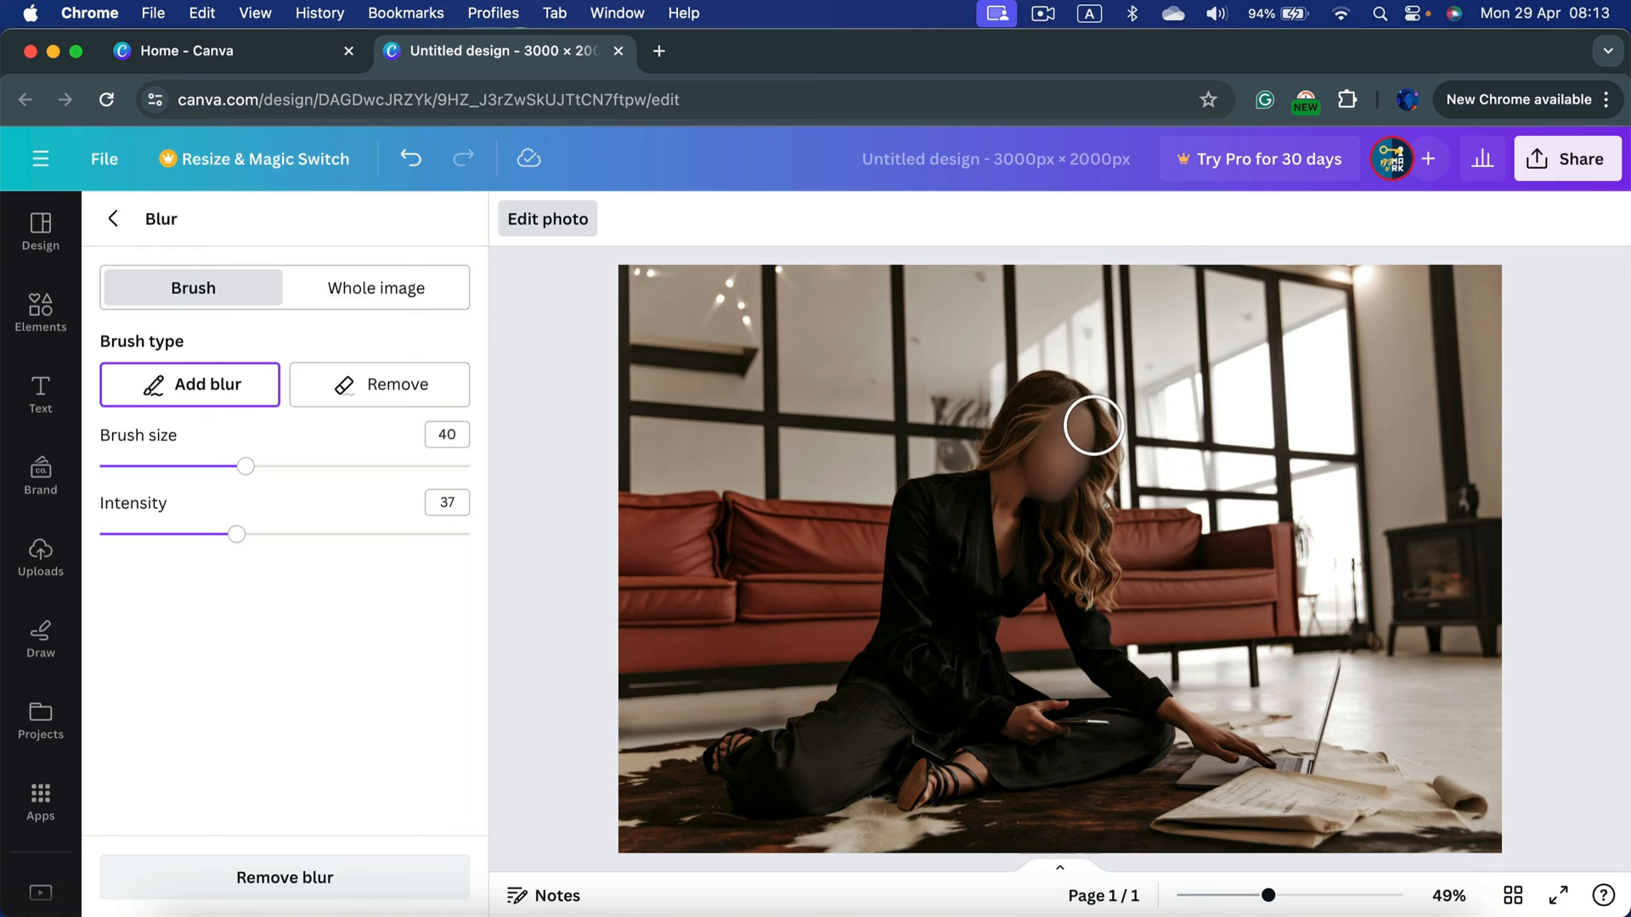
{"action": "left_click_drag", "start_coordinate": [1093, 425], "coordinate": [941, 479]}
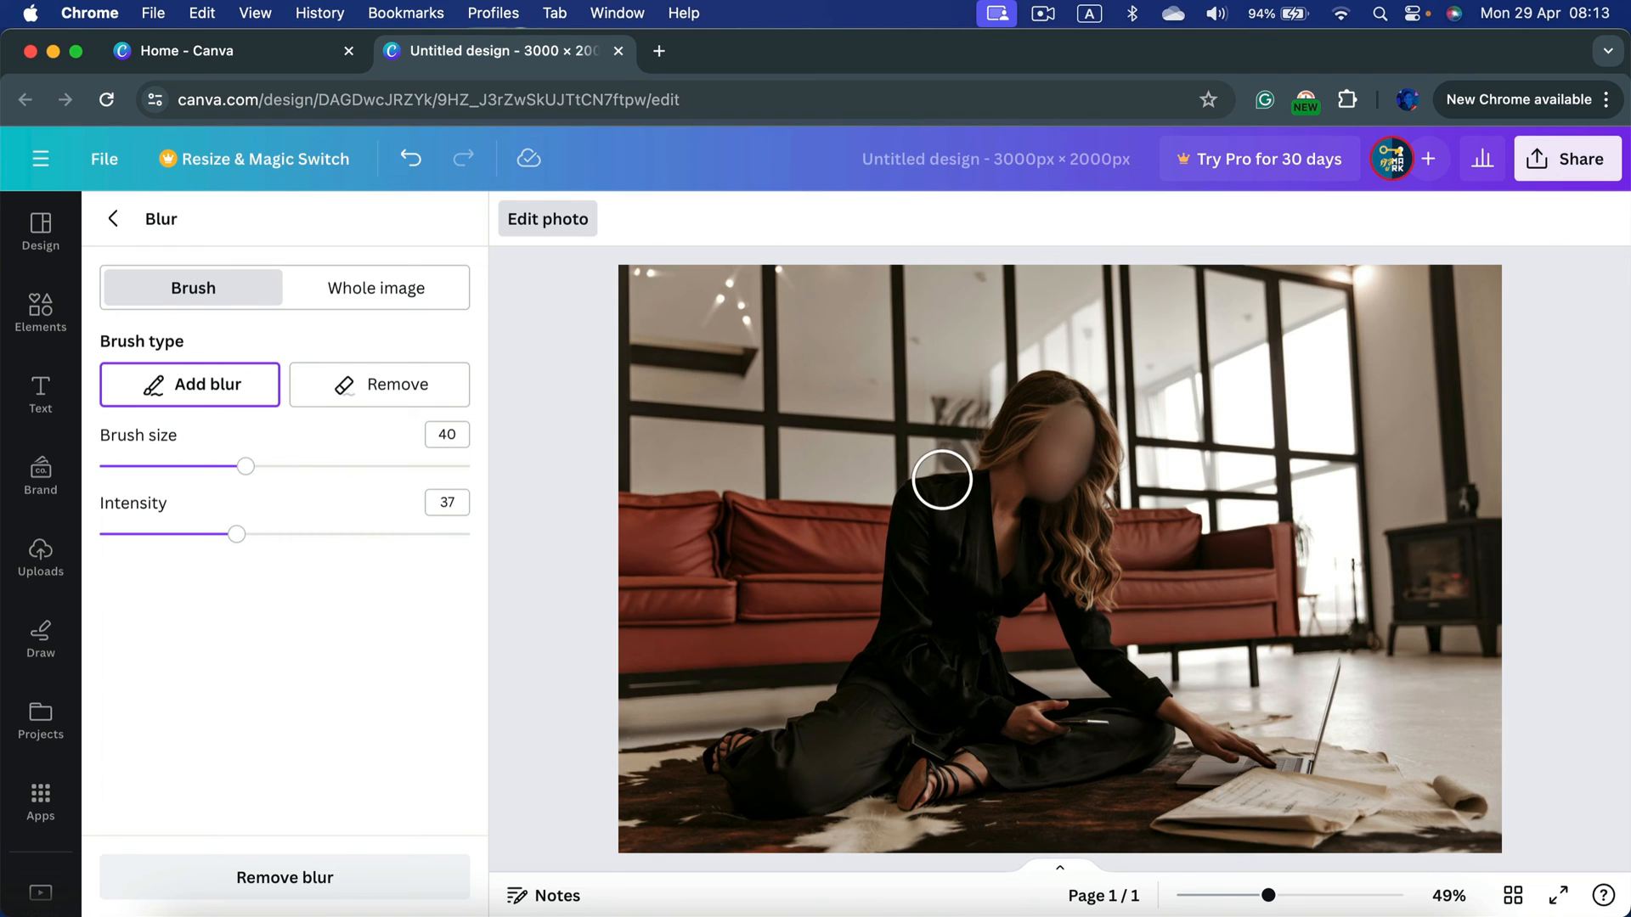
- Erase the blur from the woman's face with the Remove brush, then return to Add blur
{"action": "left_click", "coordinate": [377, 384]}
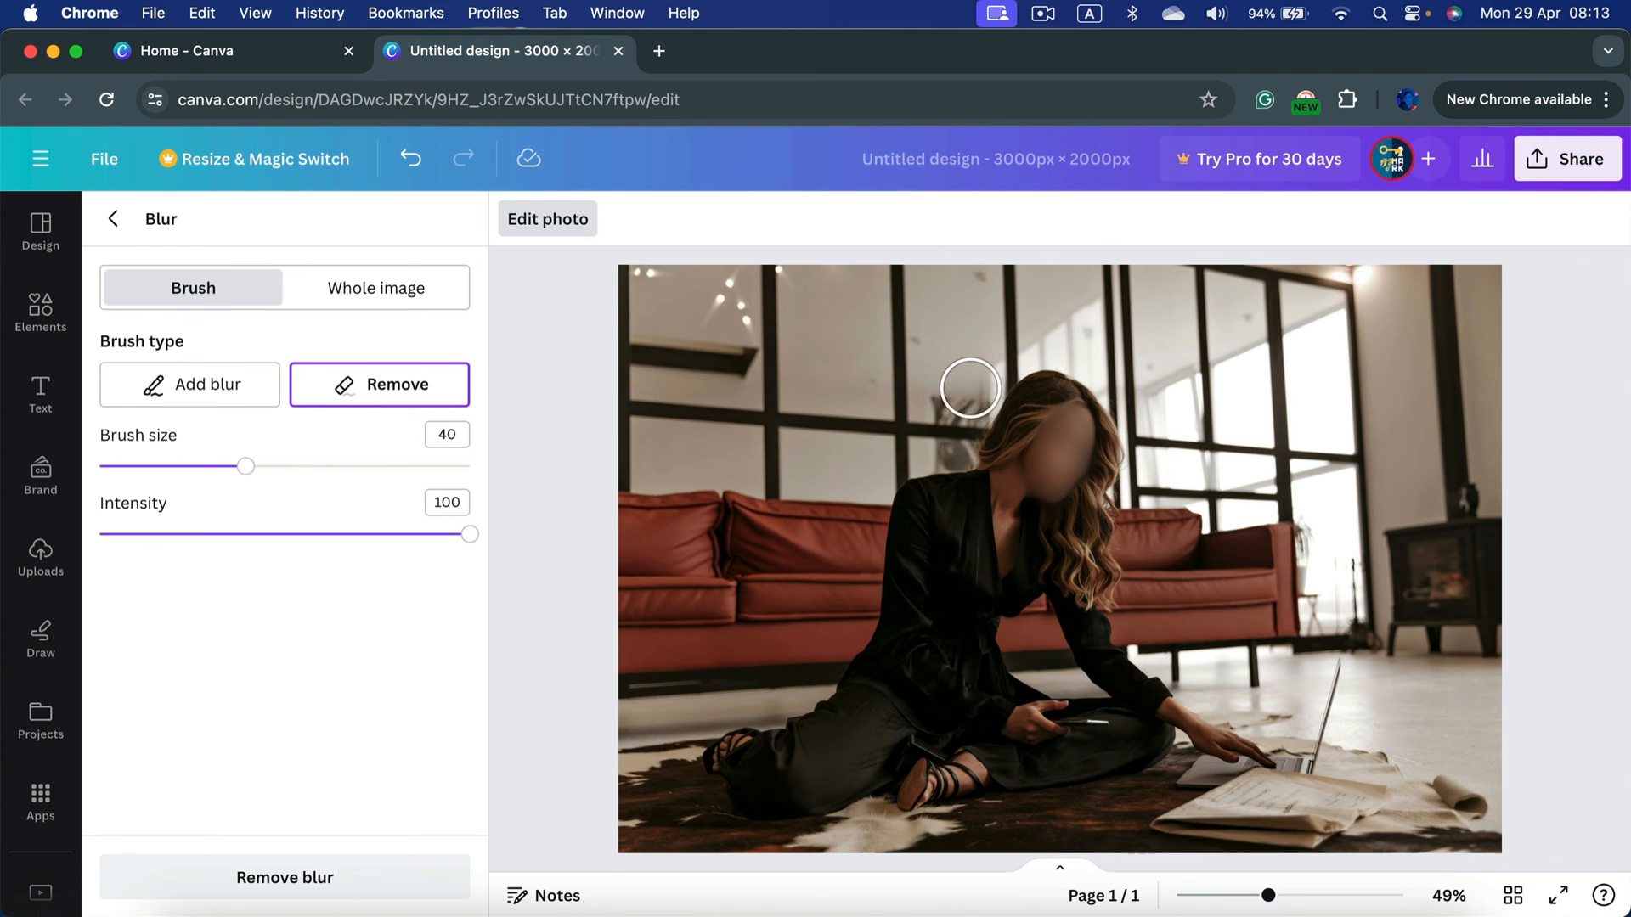
{"action": "left_click_drag", "start_coordinate": [969, 388], "coordinate": [1085, 425]}
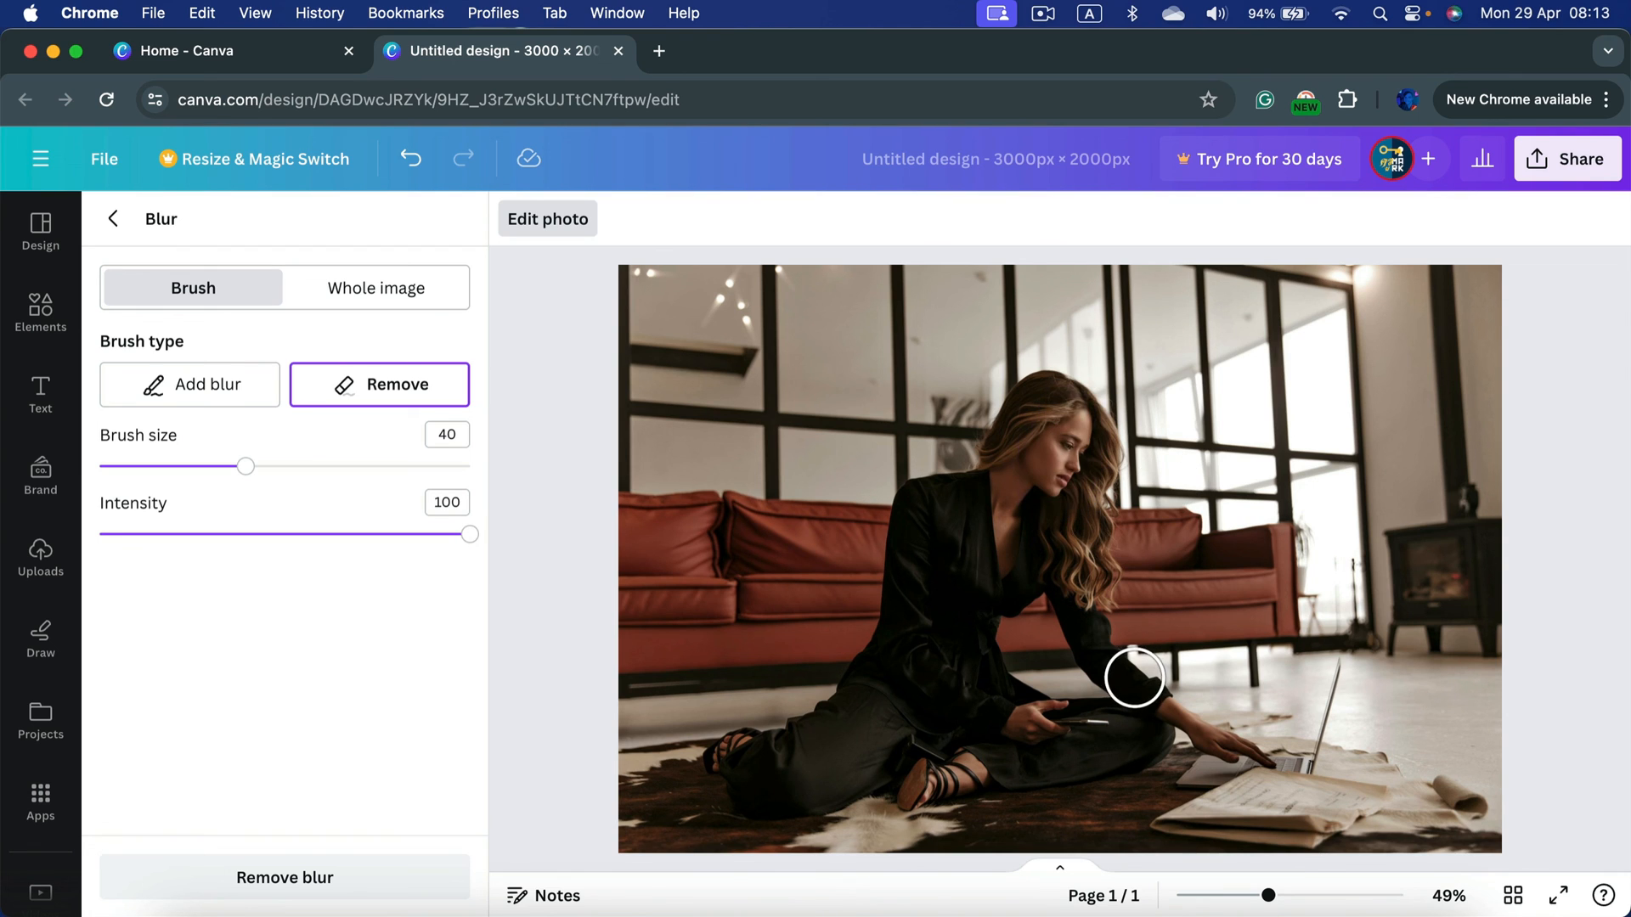
{"action": "left_click", "coordinate": [190, 384]}
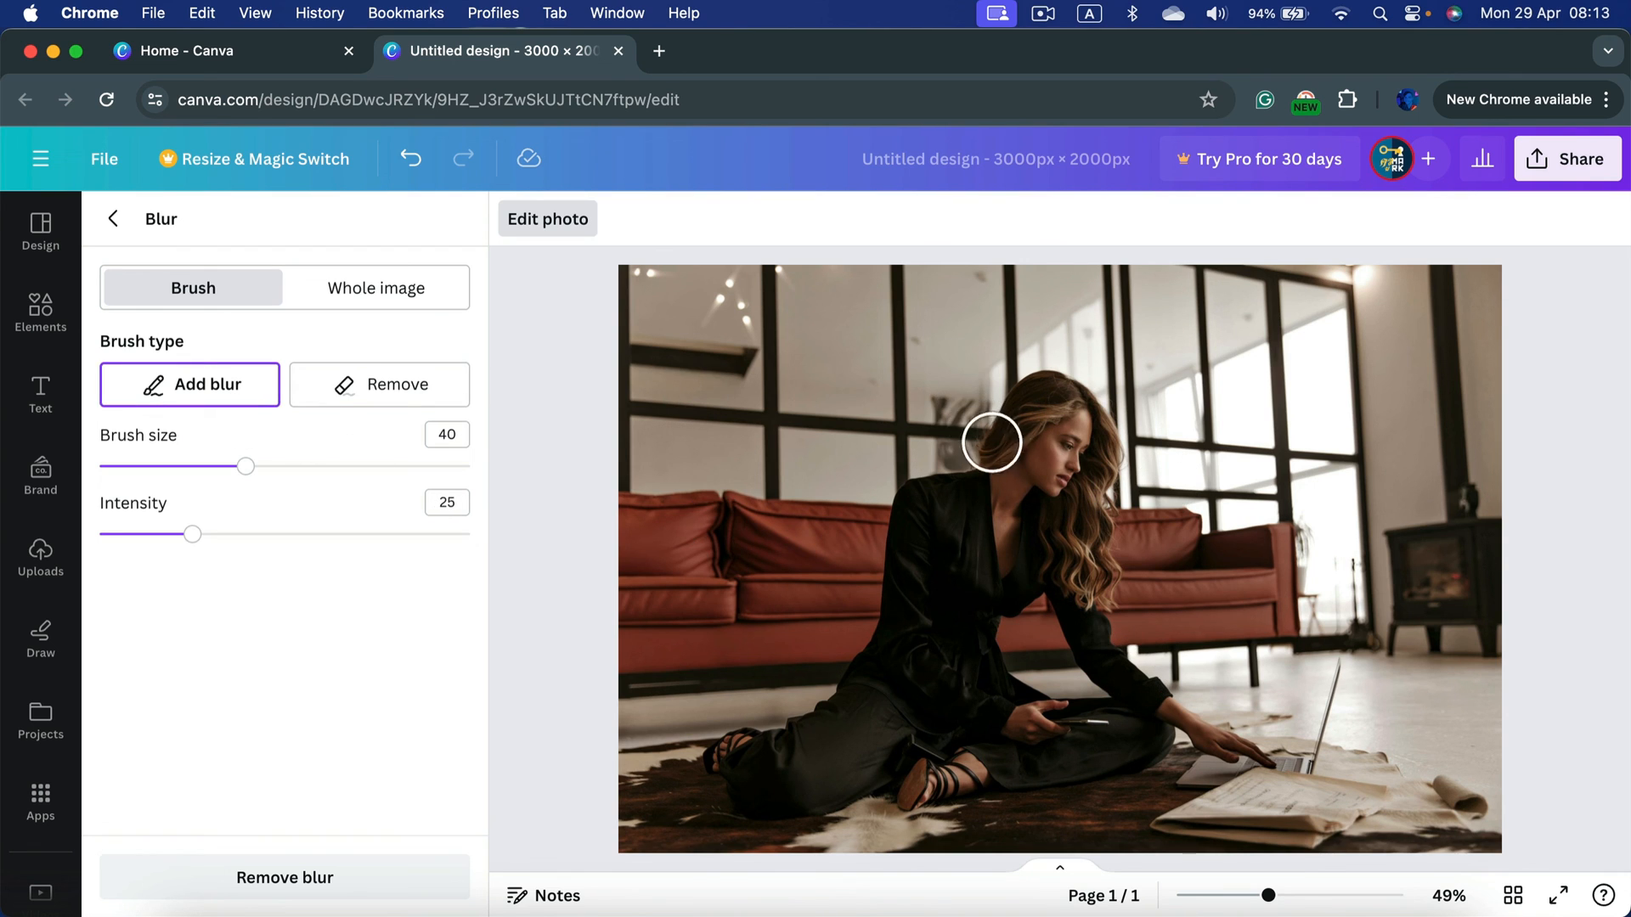